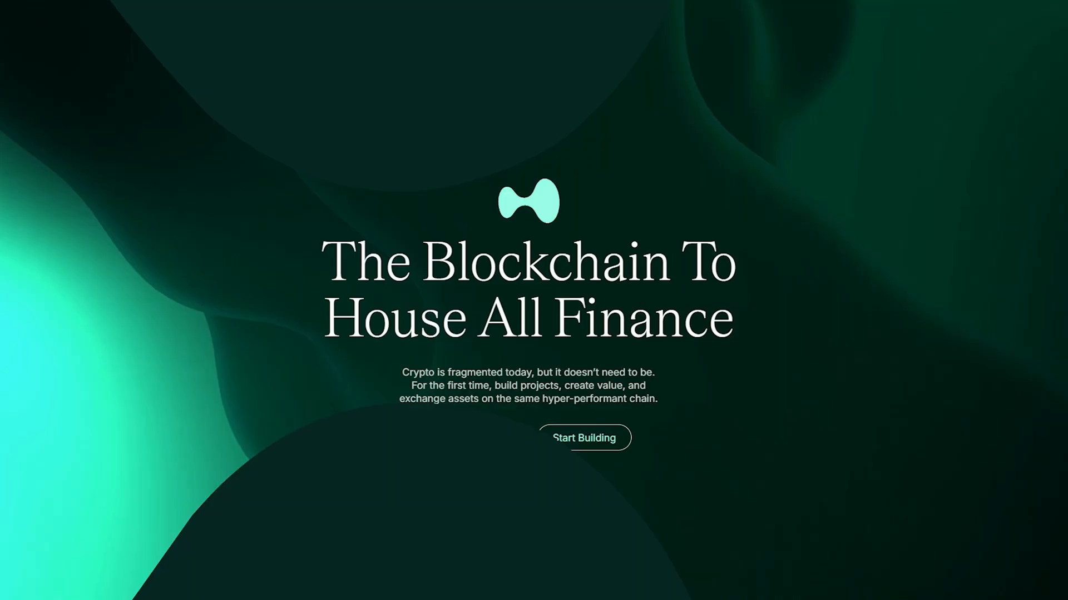
- Scroll down the Hyperliquid homepage and ecosystem directory toward the Finance apps
{"action": "scroll", "scroll_direction": "down", "scroll_amount": 3}
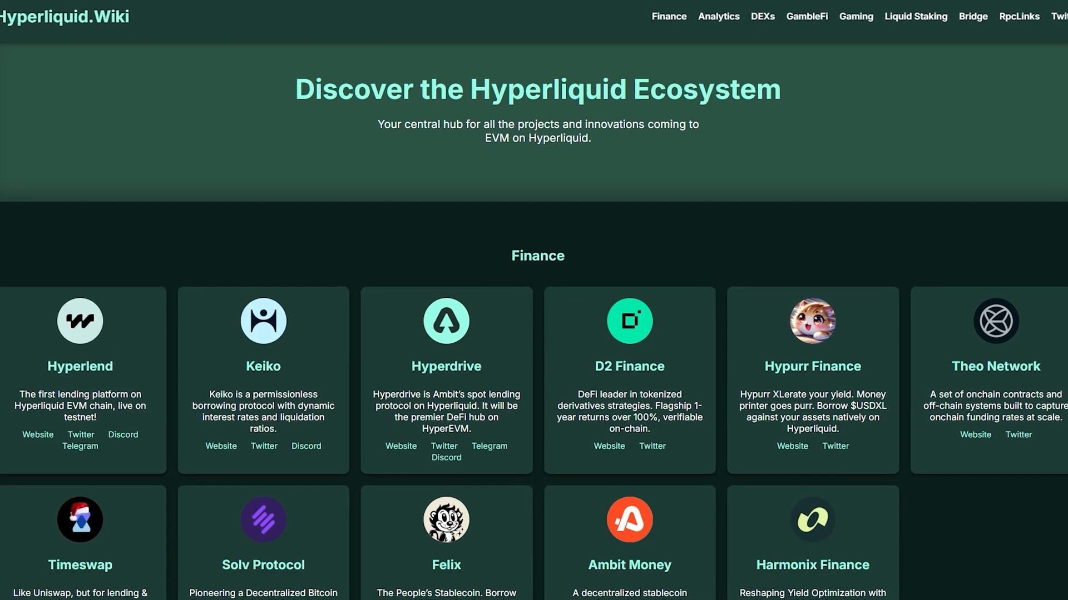
{"action": "scroll", "scroll_direction": "down", "scroll_amount": 3}
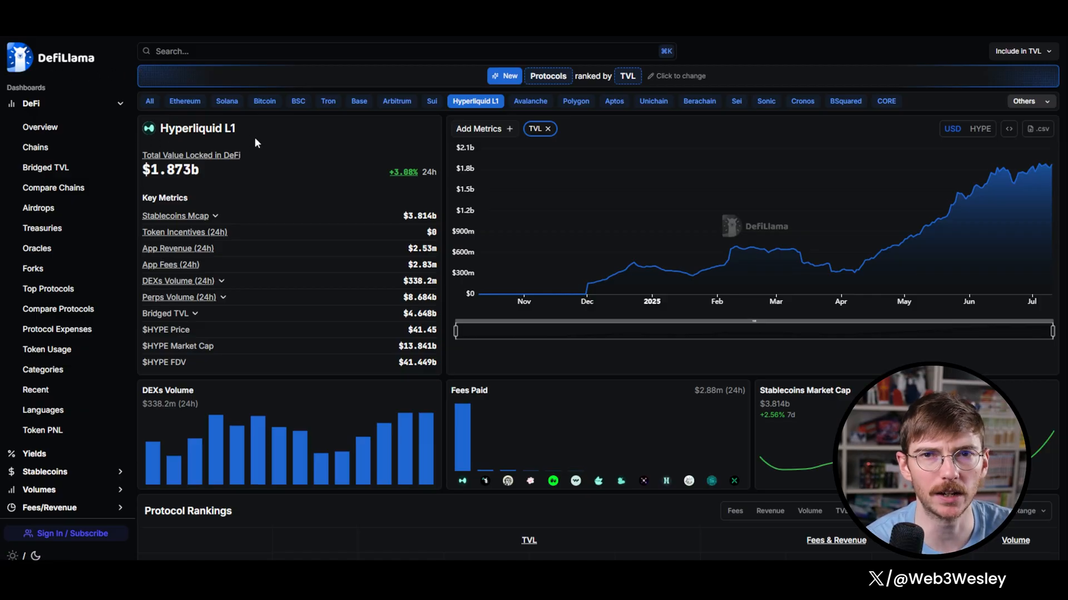
{"action": "double_click", "coordinate": [198, 127]}
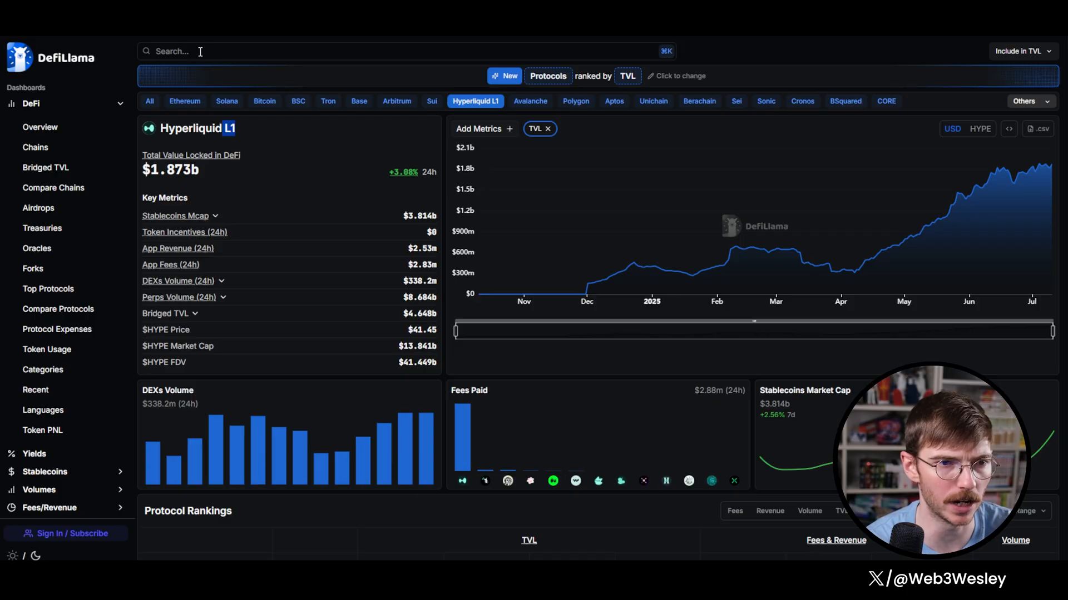
{"action": "scroll", "scroll_direction": "down", "scroll_amount": 3}
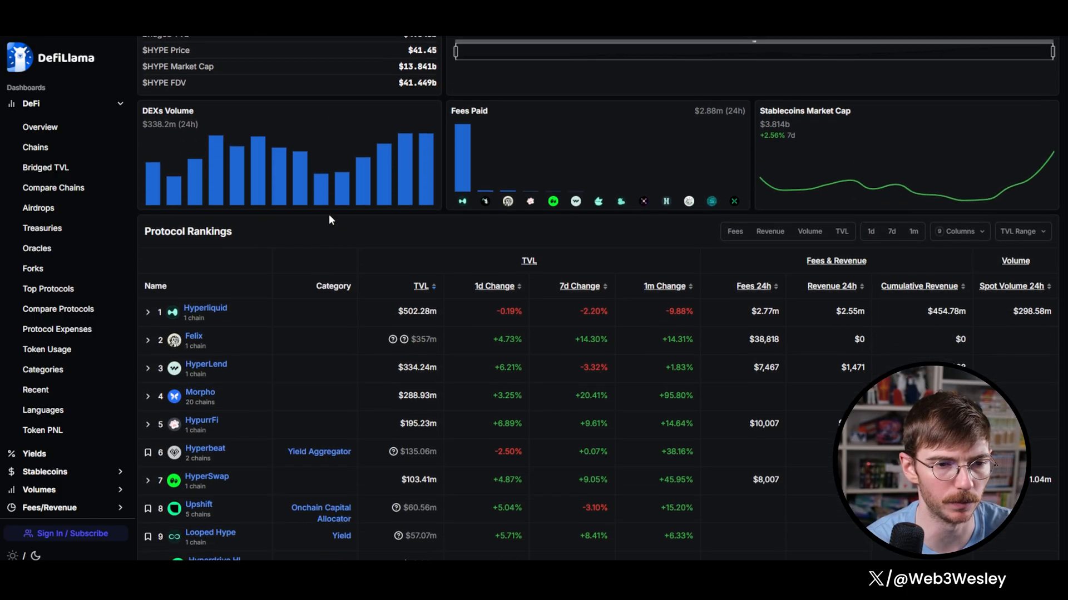
{"action": "scroll", "scroll_direction": "down", "scroll_amount": 3}
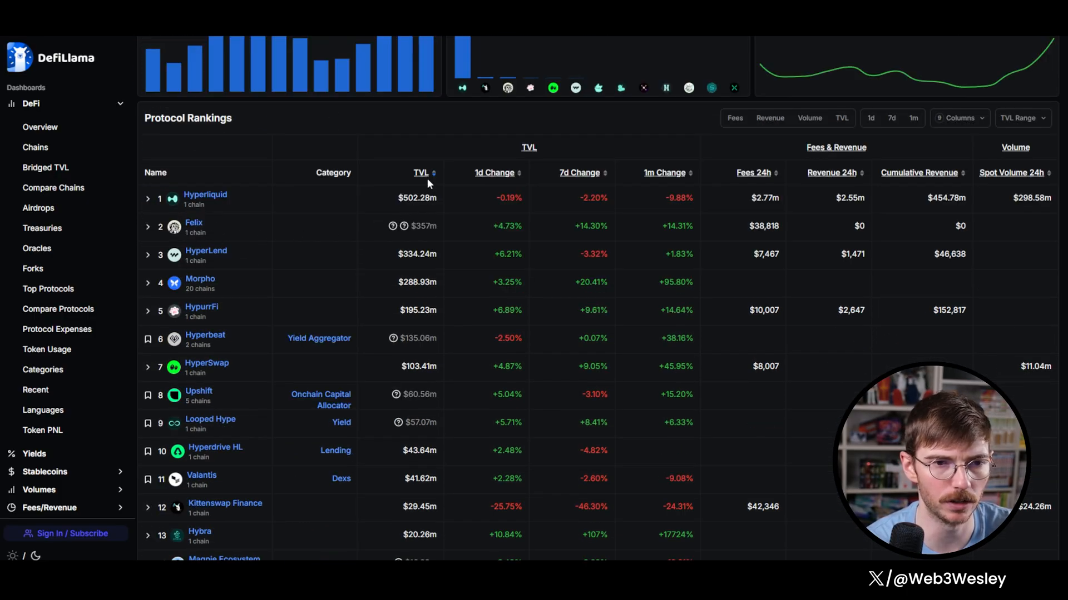
{"action": "mouse_move", "coordinate": [374, 328]}
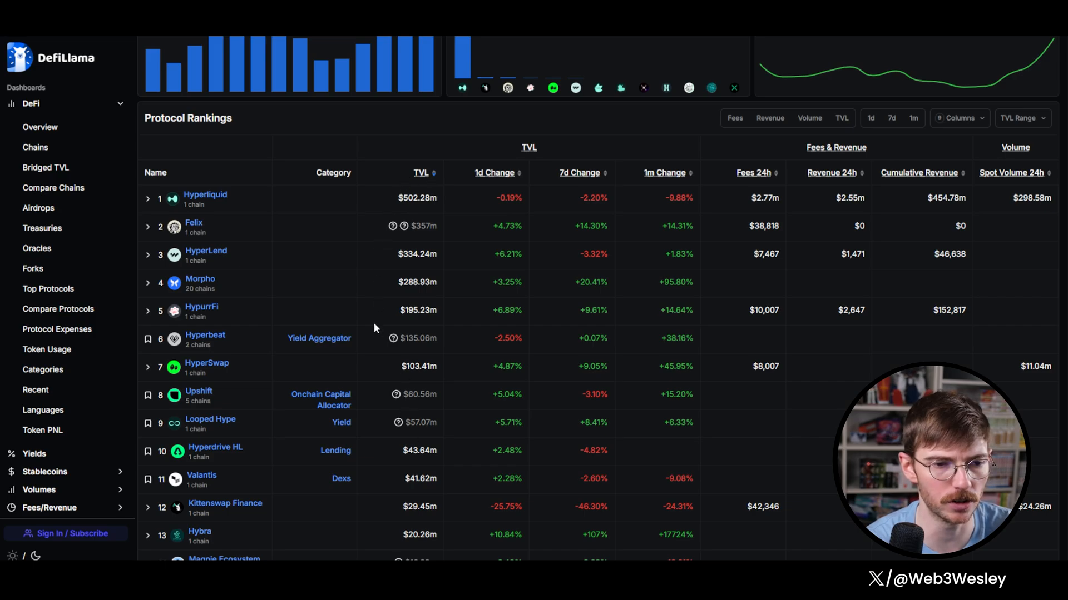
{"action": "scroll", "scroll_direction": "down", "scroll_amount": 3}
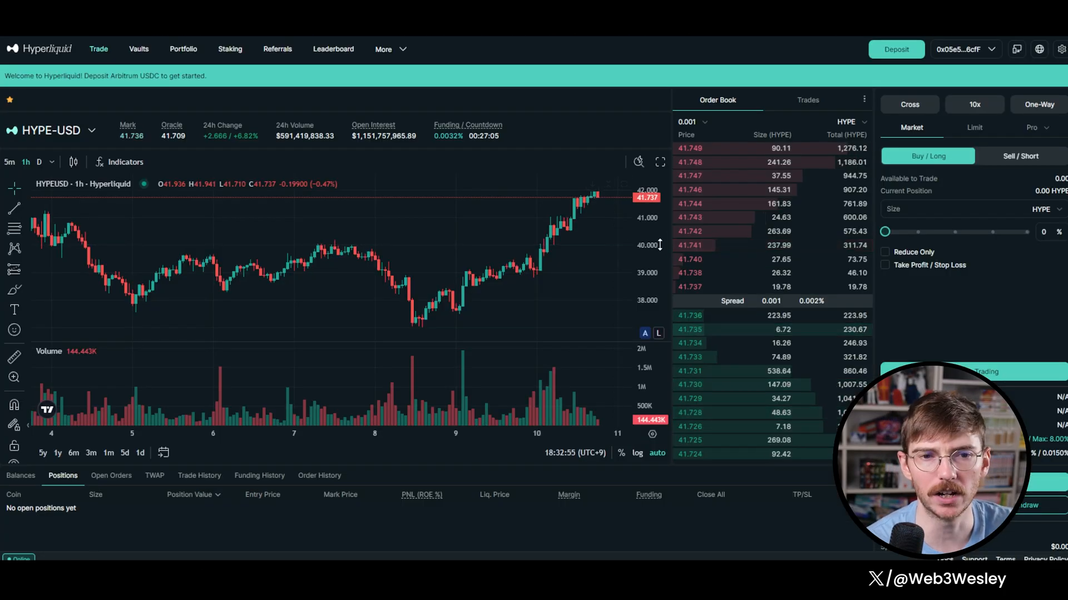
- Start a USDC deposit into the trading account with an amount of 100
{"action": "left_click", "coordinate": [1016, 47]}
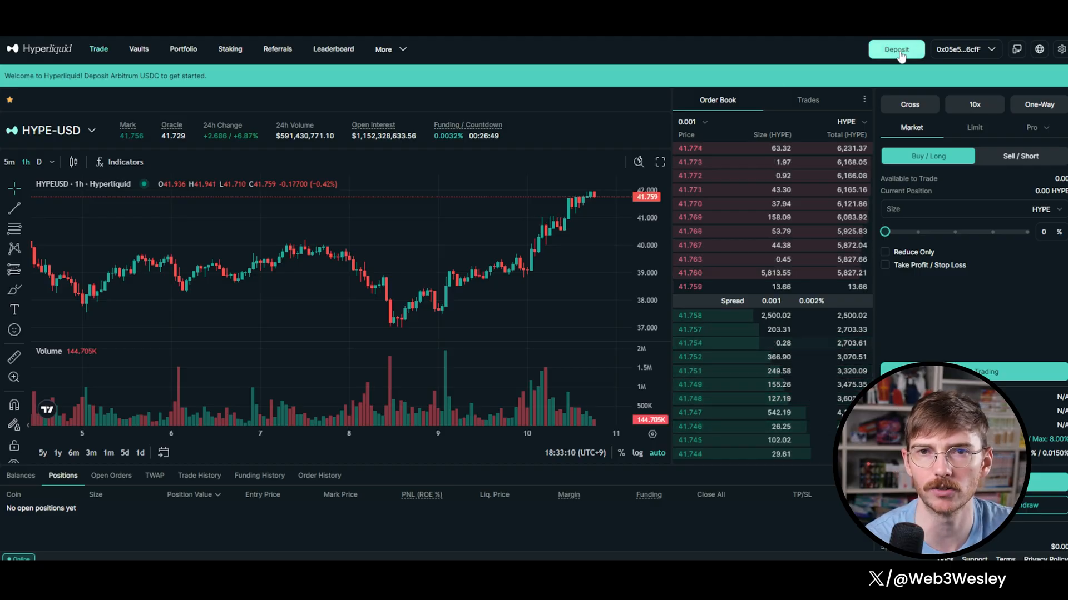
{"action": "left_click", "coordinate": [896, 49]}
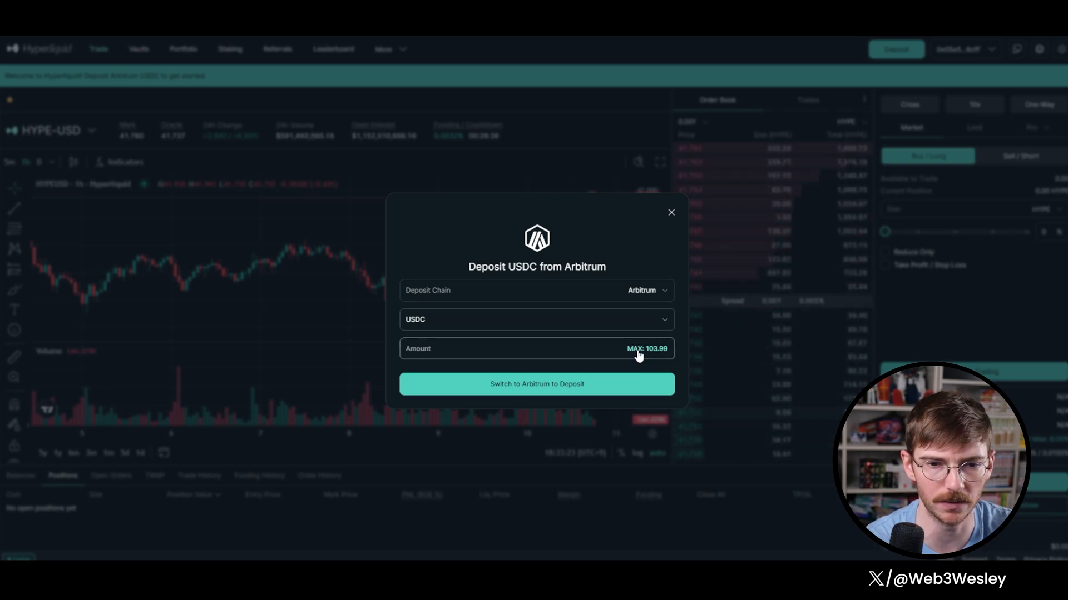
{"action": "left_click", "coordinate": [646, 348]}
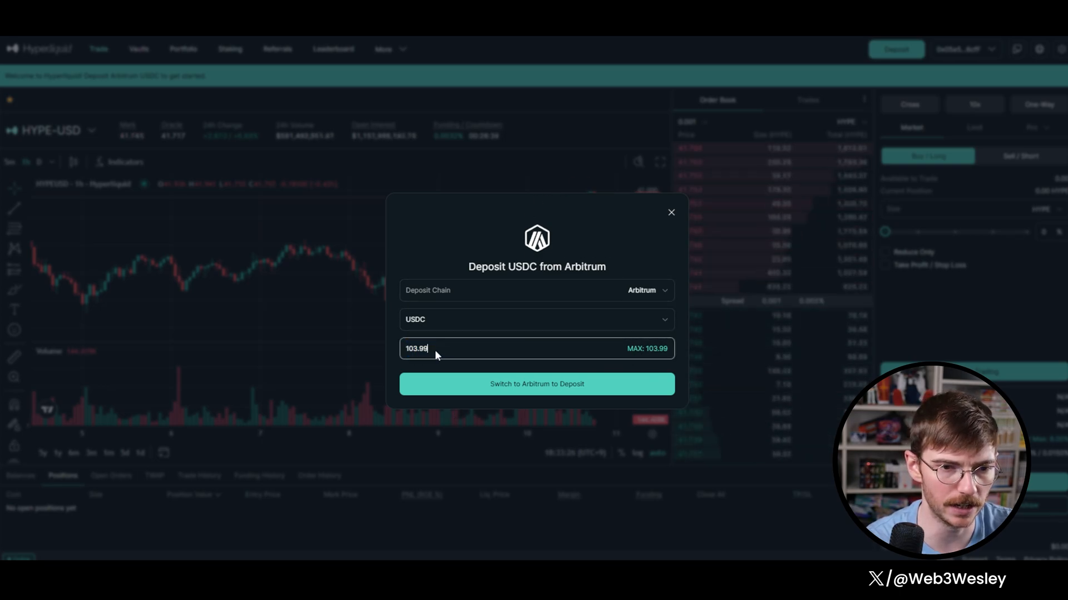
{"action": "type", "text": "100"}
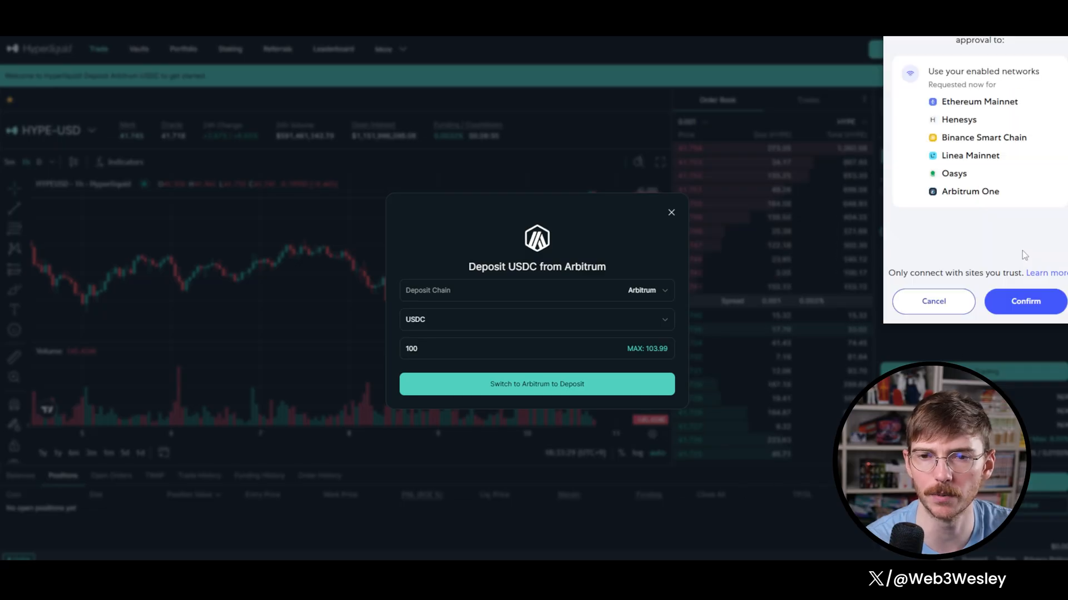
- Deposit the 100 USDC from Arbitrum, approving the network and signing in the wallet
{"action": "left_click", "coordinate": [1024, 301]}
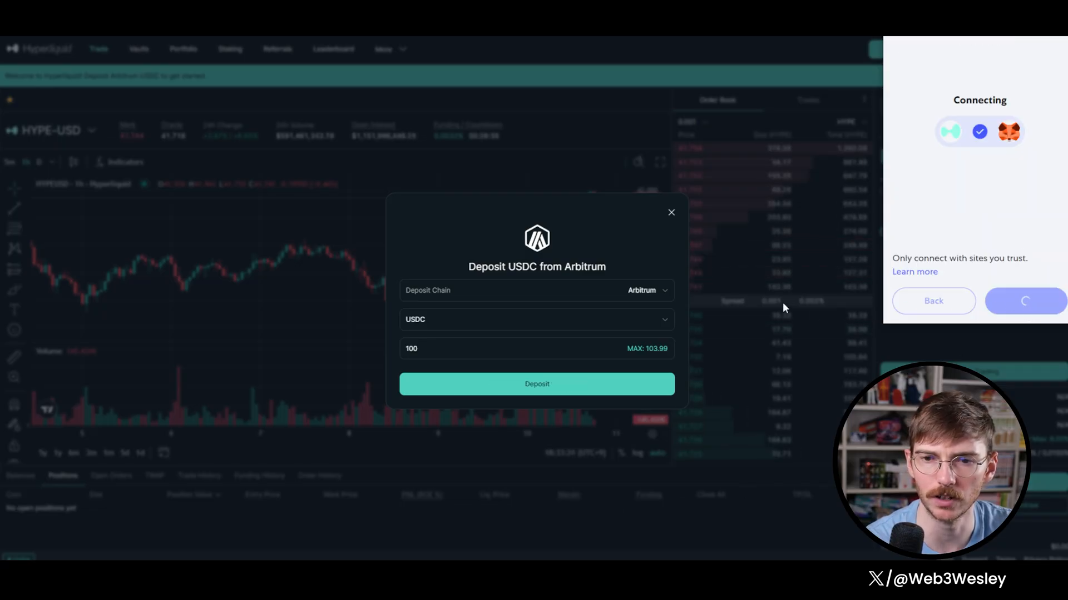
{"action": "left_click", "coordinate": [536, 384]}
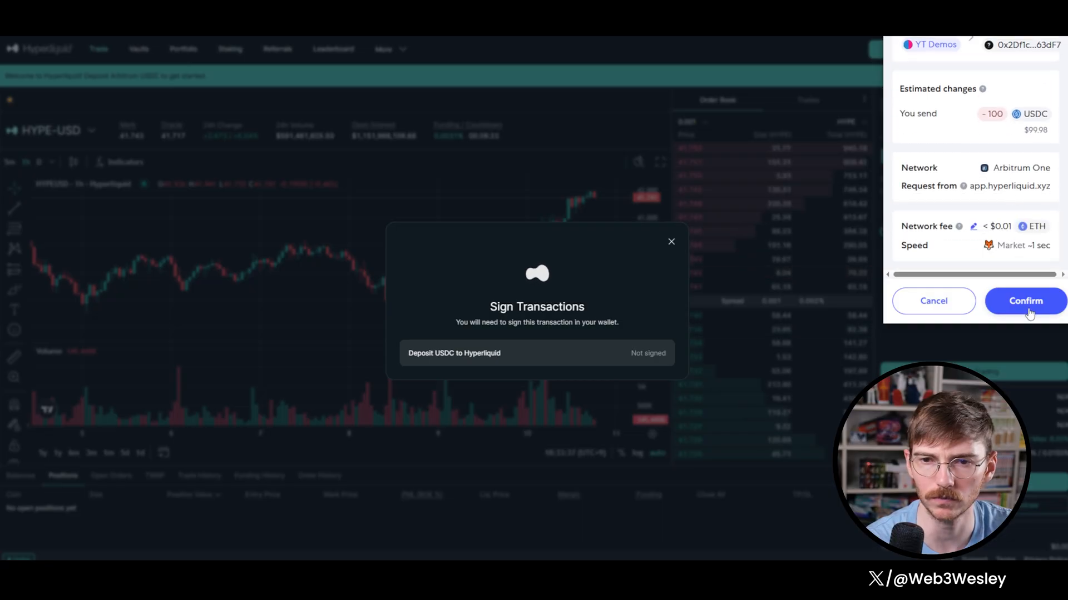
{"action": "left_click", "coordinate": [1024, 301]}
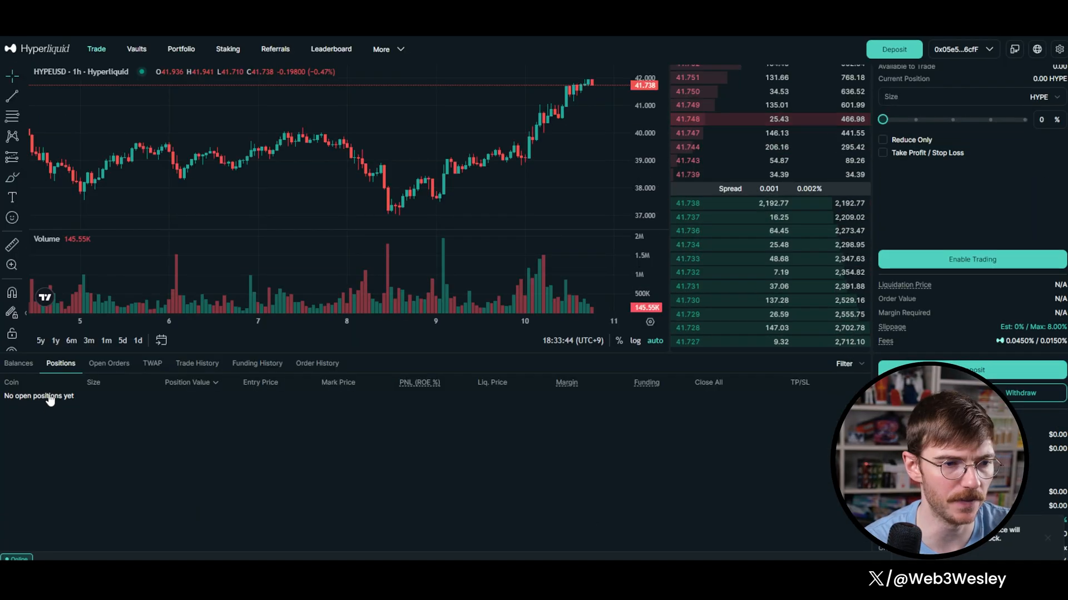
- Show the account balances with 100 USDC in perps, checking the Transfer to Spot form without moving funds
{"action": "left_click", "coordinate": [19, 362]}
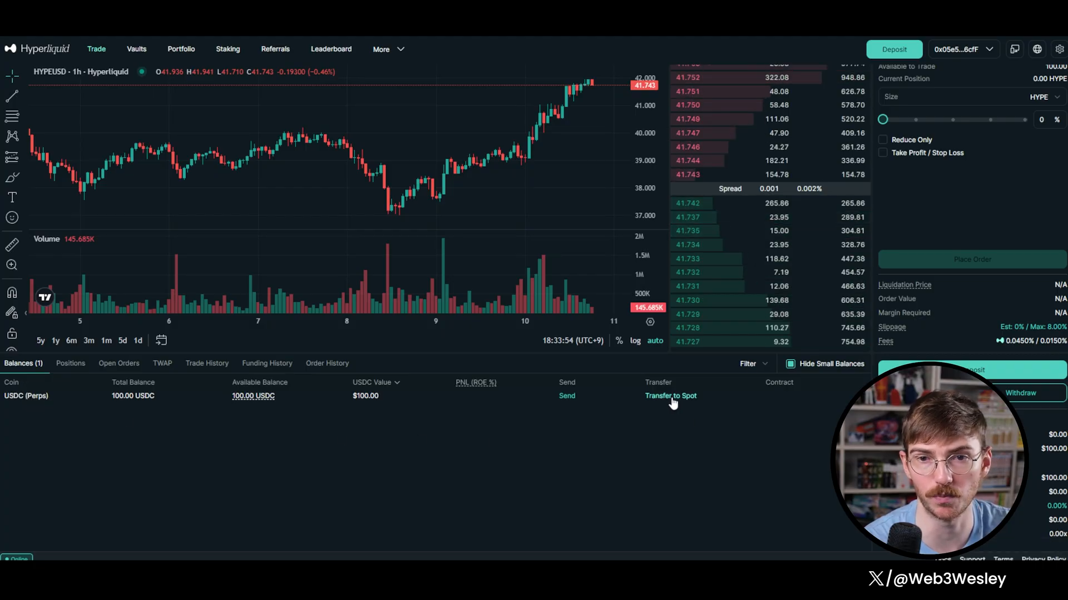
{"action": "left_click", "coordinate": [670, 396]}
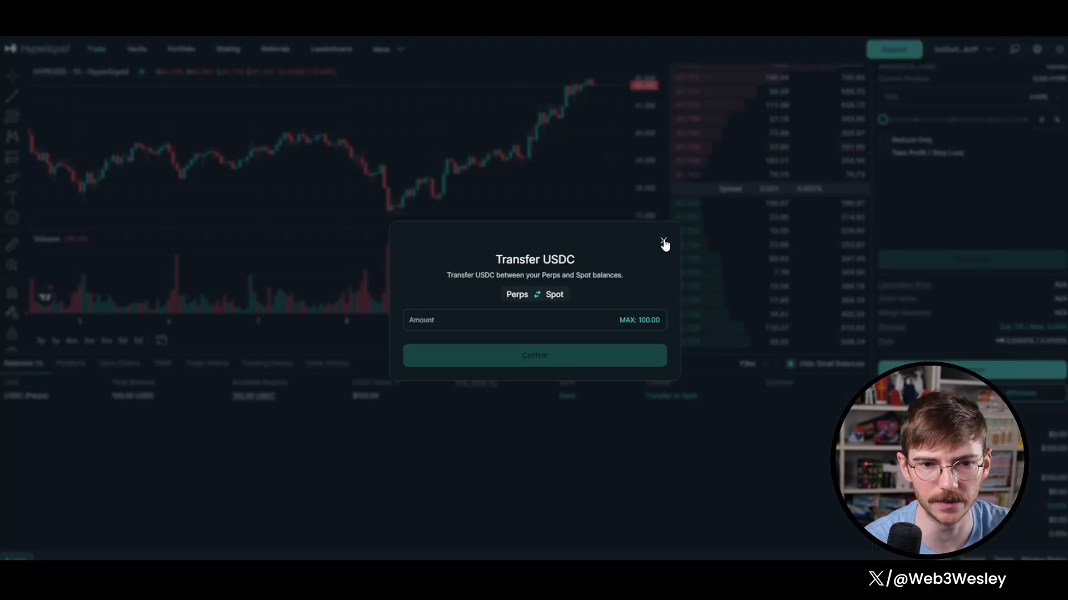
{"action": "left_click", "coordinate": [662, 244]}
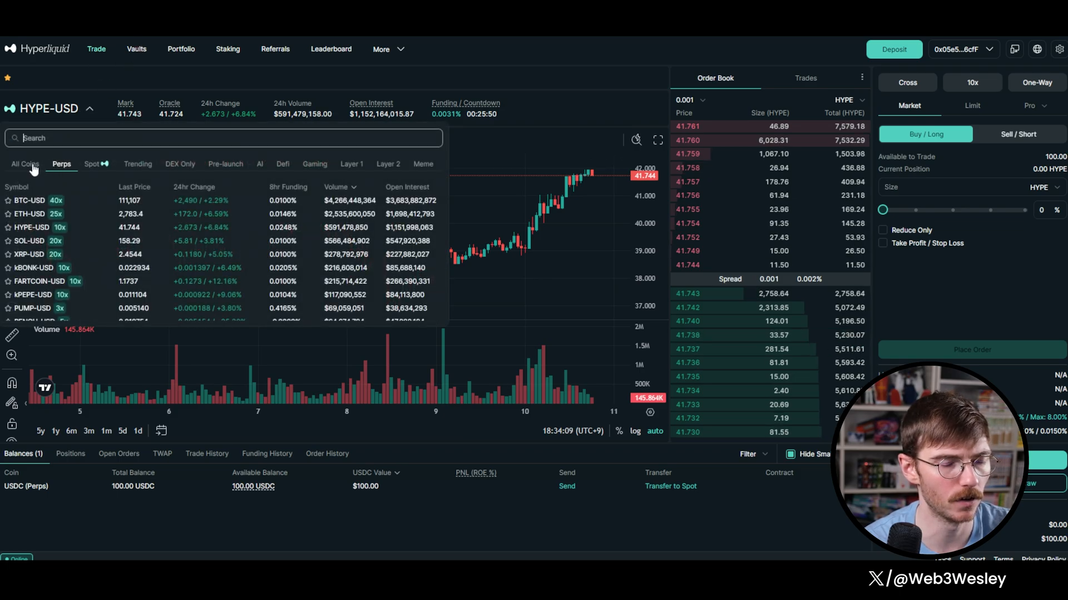
- Select the HYPE-USD market and set its leverage to 1x
{"action": "type", "text": "hyp"}
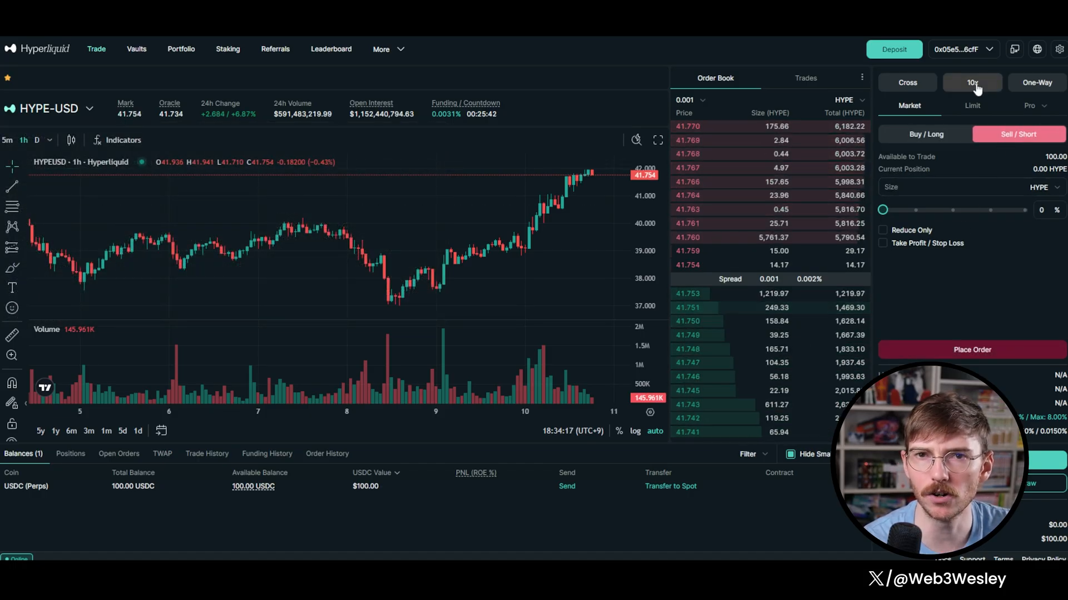
{"action": "left_click", "coordinate": [972, 82]}
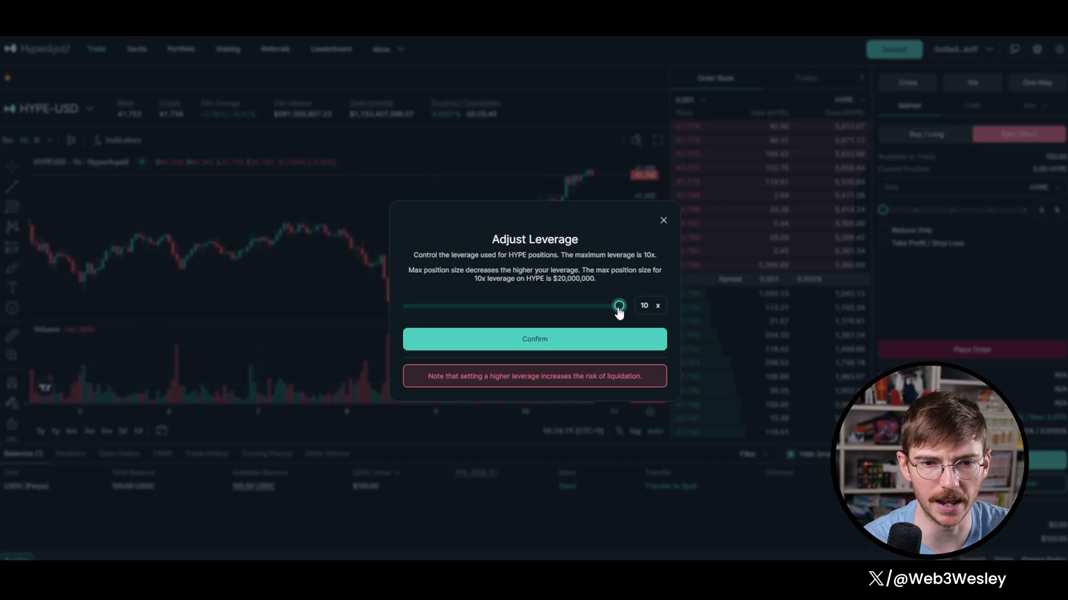
{"action": "left_click", "coordinate": [535, 340]}
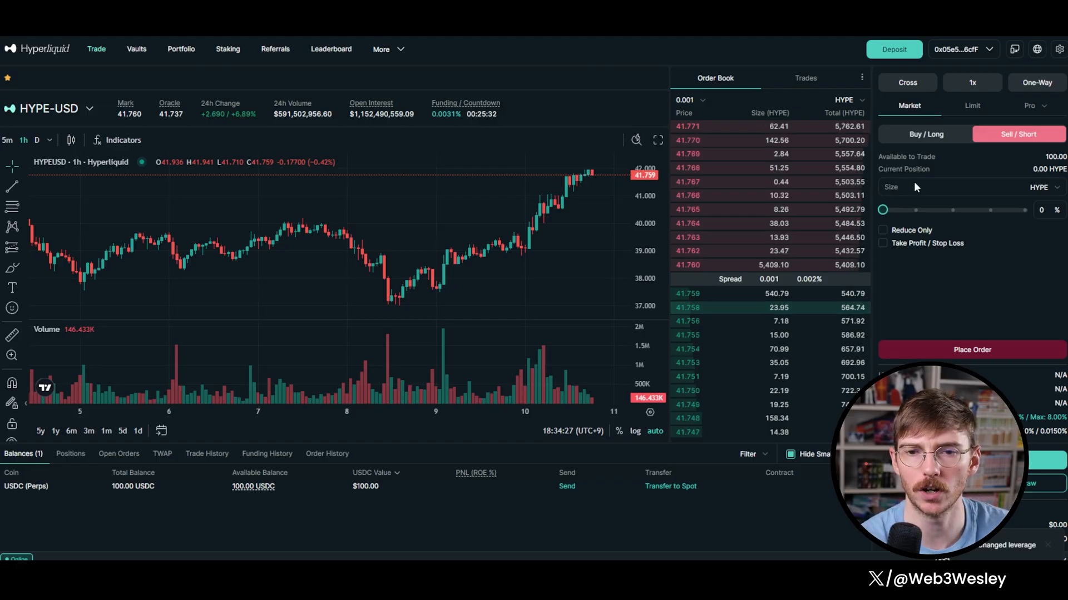
- Size the HYPE short at 50% of the balance, about 1.19 HYPE
{"action": "left_click_drag", "start_coordinate": [881, 211], "coordinate": [961, 210]}
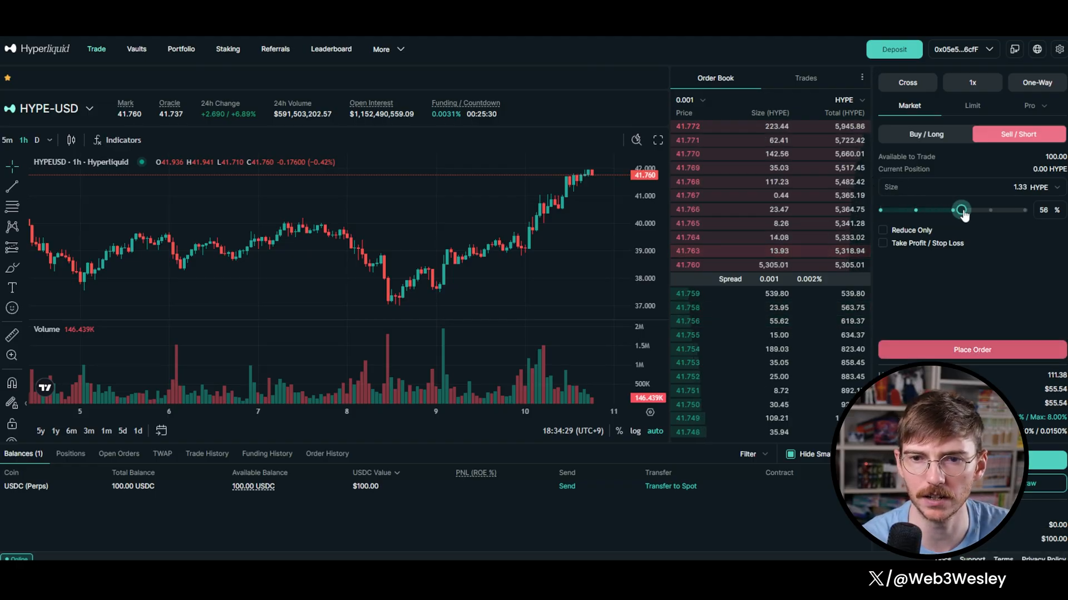
{"action": "left_click_drag", "start_coordinate": [961, 210], "coordinate": [955, 210]}
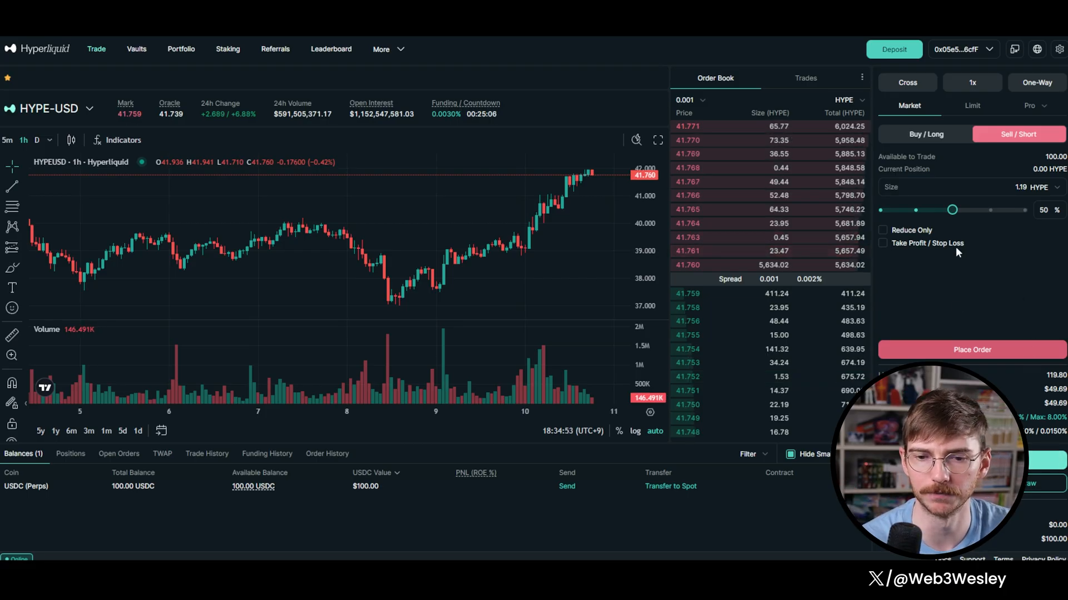
- Place the 1.19 HYPE short, then set up a max USDC transfer from perps to spot
{"action": "left_click", "coordinate": [972, 349]}
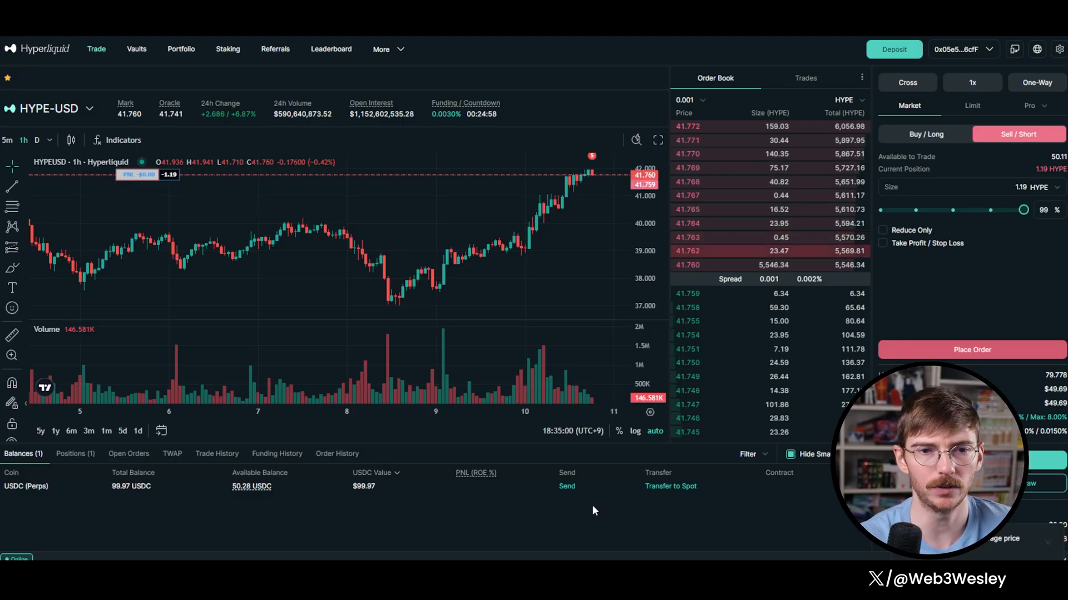
{"action": "mouse_move", "coordinate": [582, 535]}
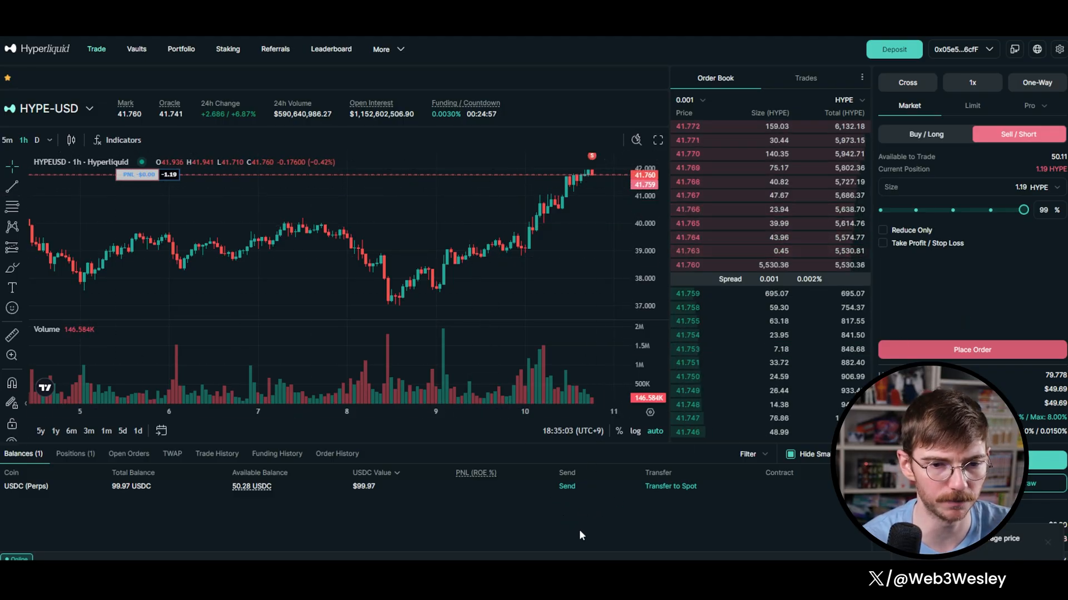
{"action": "mouse_move", "coordinate": [546, 511]}
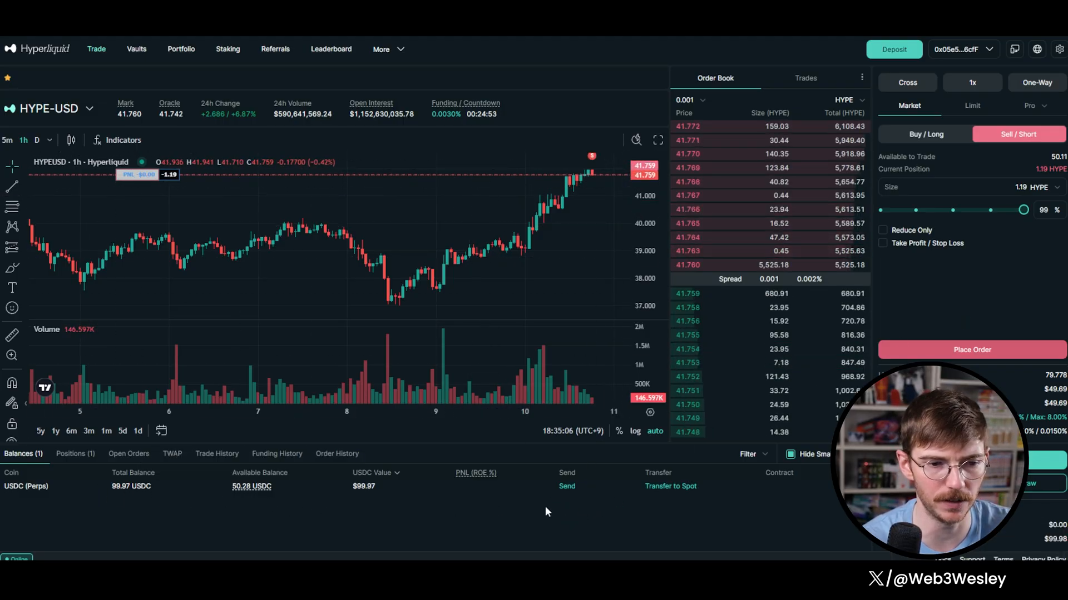
{"action": "left_click", "coordinate": [670, 486]}
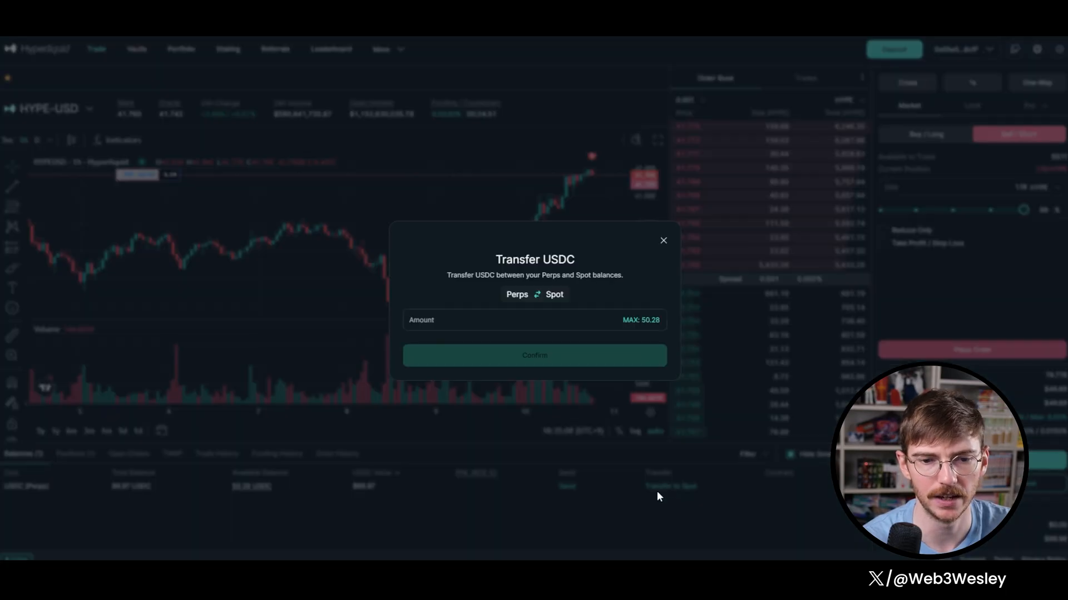
{"action": "left_click", "coordinate": [640, 320]}
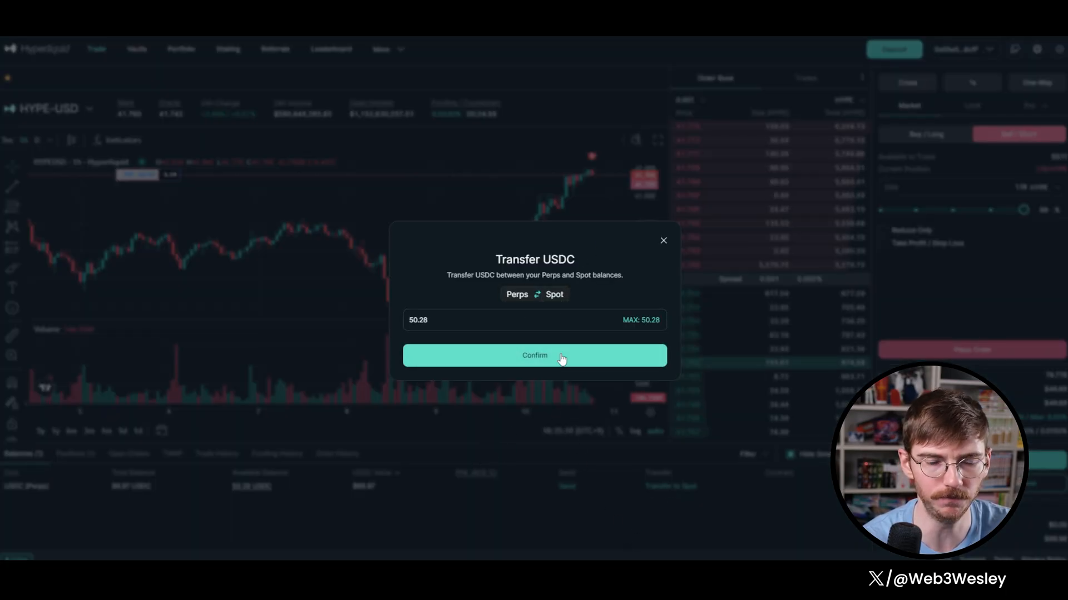
- Transfer the 50.28 USDC to the spot balance and sign it in the wallet
{"action": "left_click", "coordinate": [535, 354]}
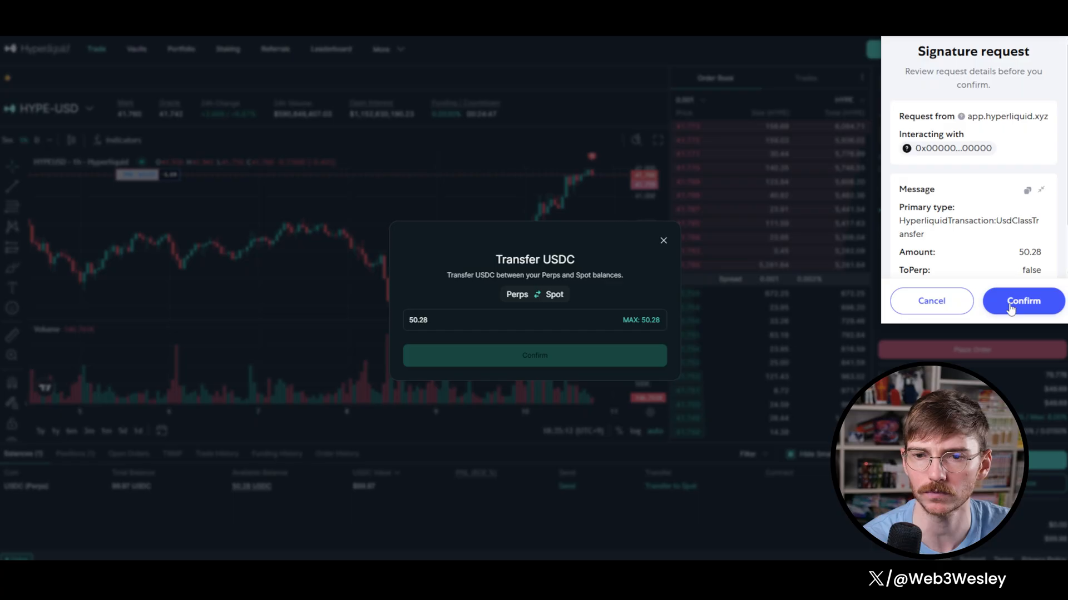
{"action": "left_click", "coordinate": [1022, 302]}
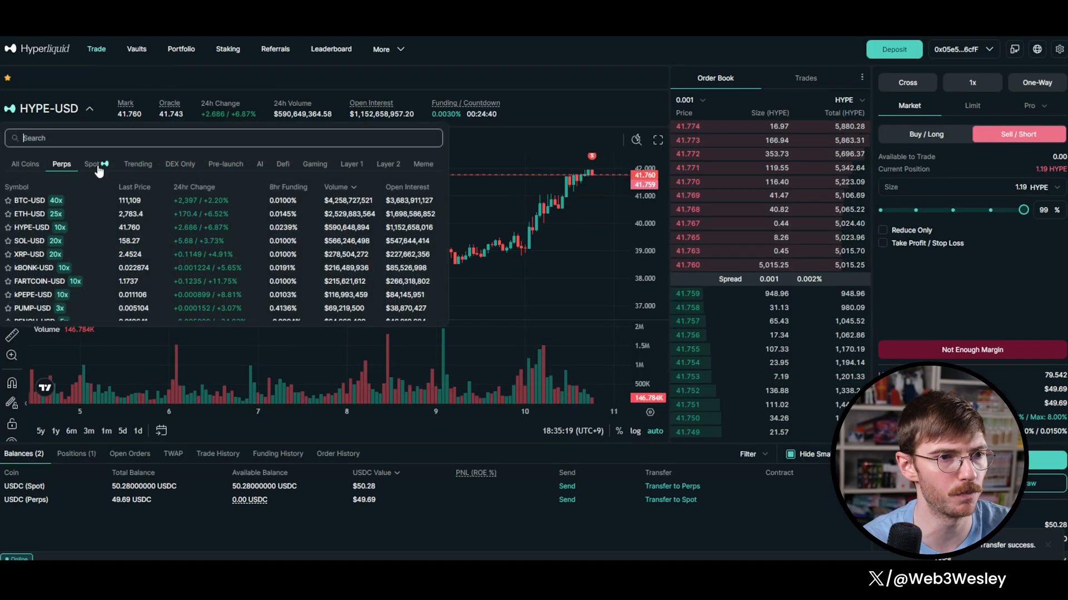
- Switch to the HYPE/USDC spot market and set the order form to Buy
{"action": "left_click", "coordinate": [92, 164]}
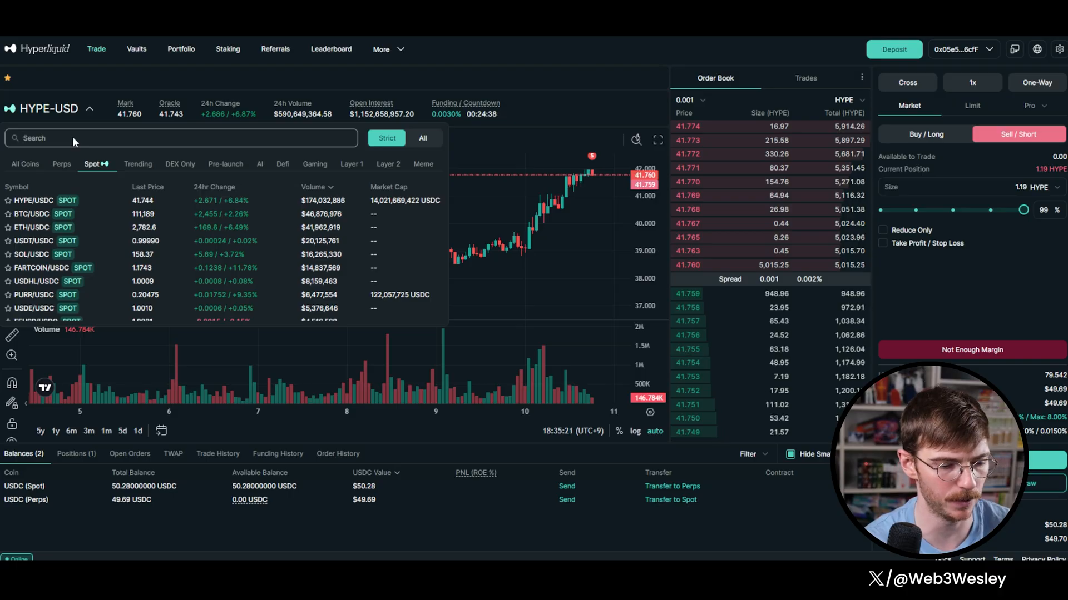
{"action": "type", "text": "hype"}
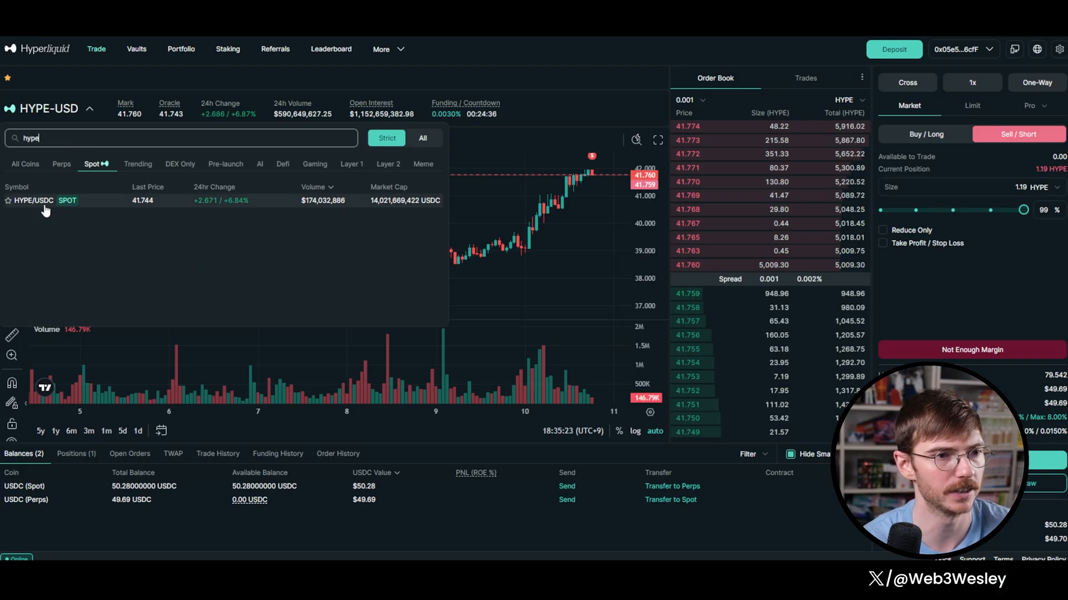
{"action": "left_click", "coordinate": [33, 200]}
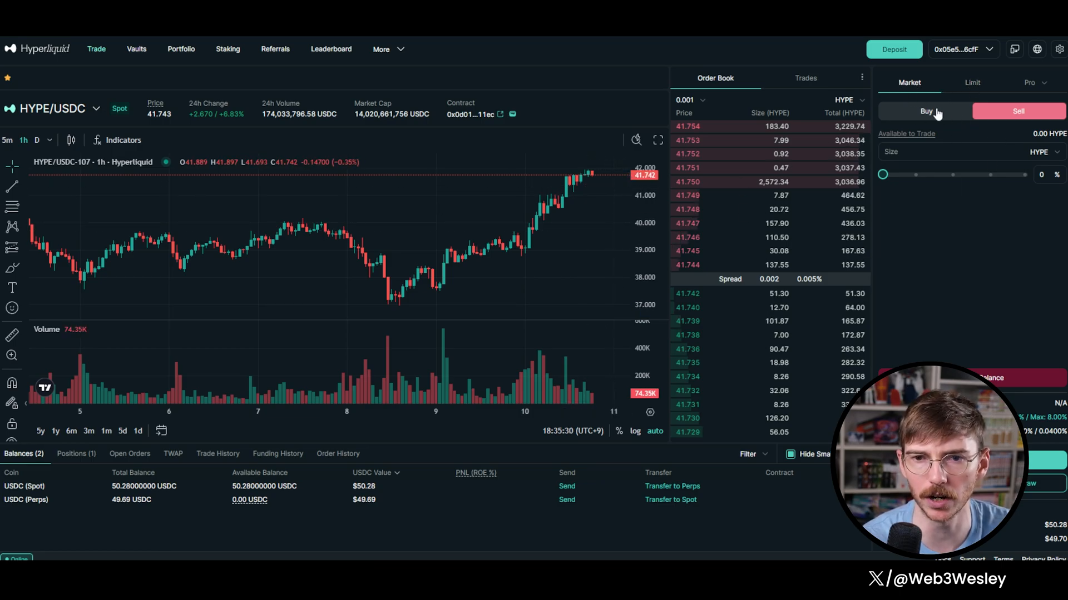
{"action": "left_click", "coordinate": [925, 111]}
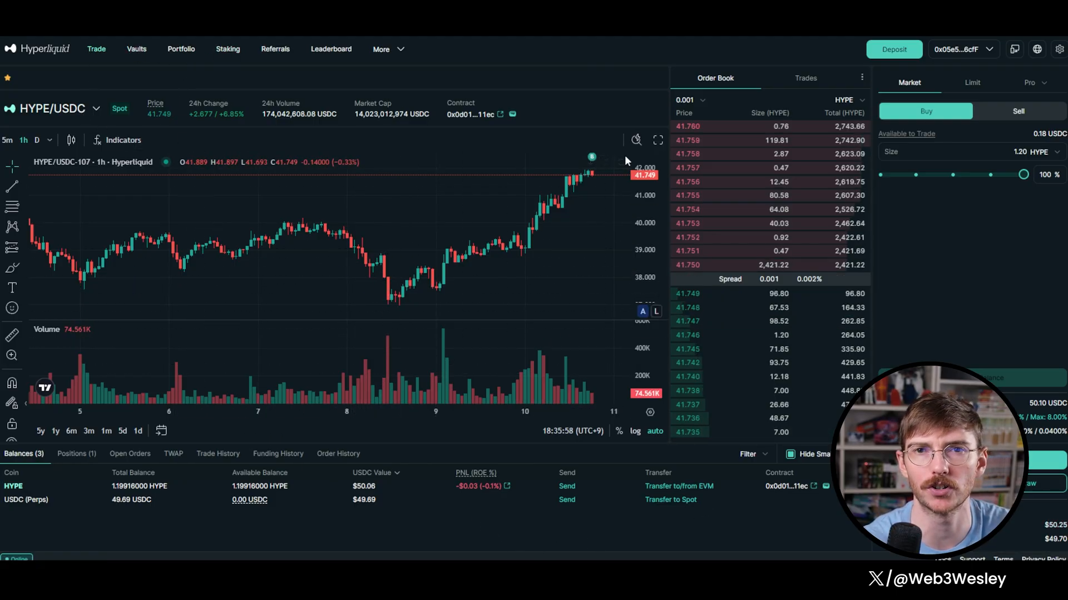
{"action": "mouse_move", "coordinate": [640, 352]}
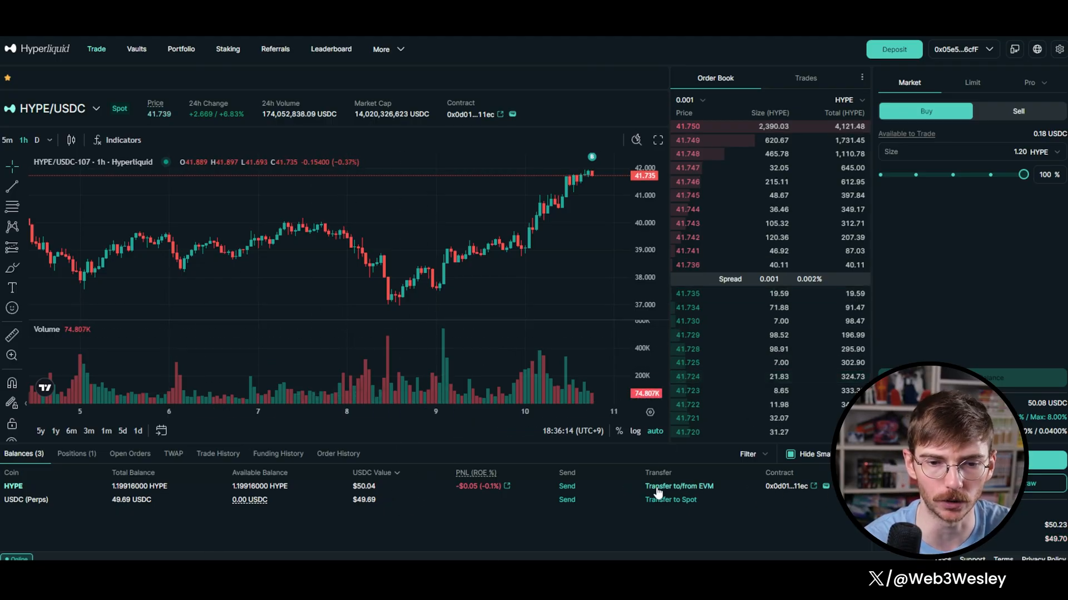
- Transfer the full 1.19916 HYPE spot balance to HyperEVM and sign the SpotSend in the wallet
{"action": "left_click", "coordinate": [678, 486]}
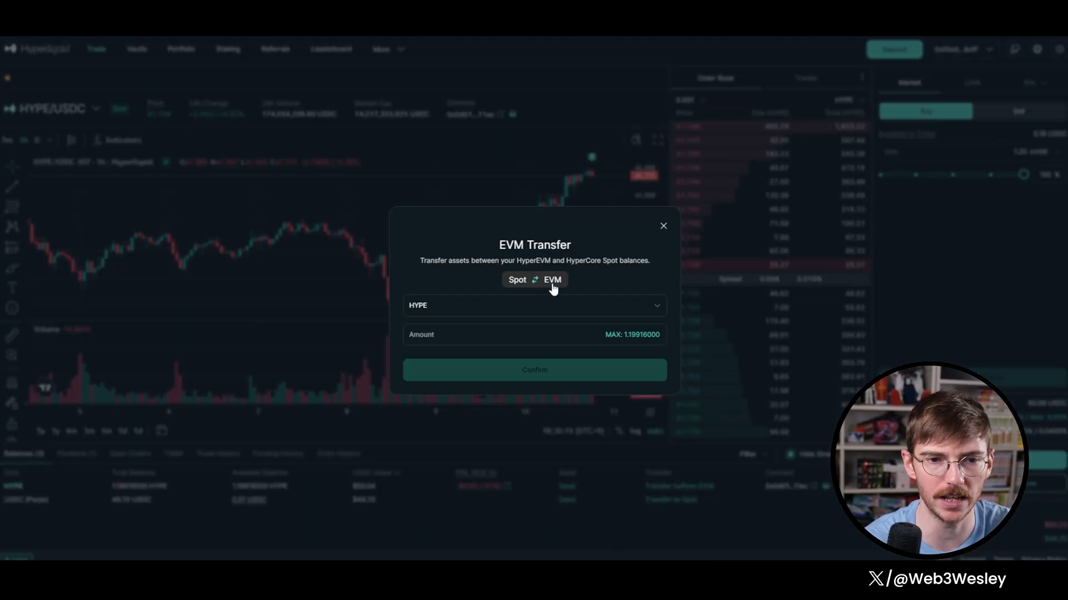
{"action": "left_click", "coordinate": [632, 335]}
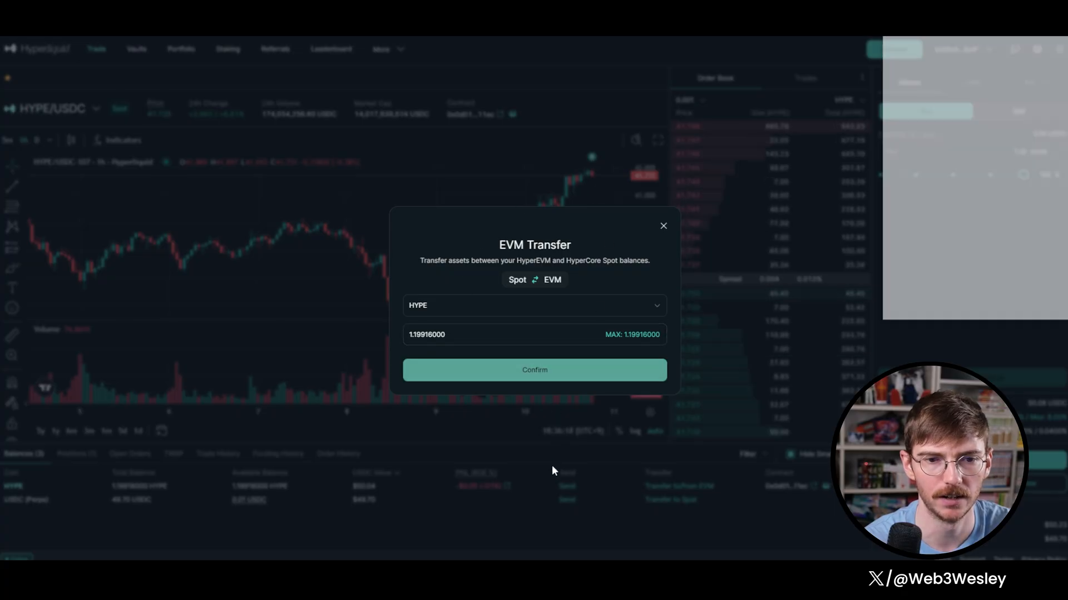
{"action": "left_click", "coordinate": [535, 369]}
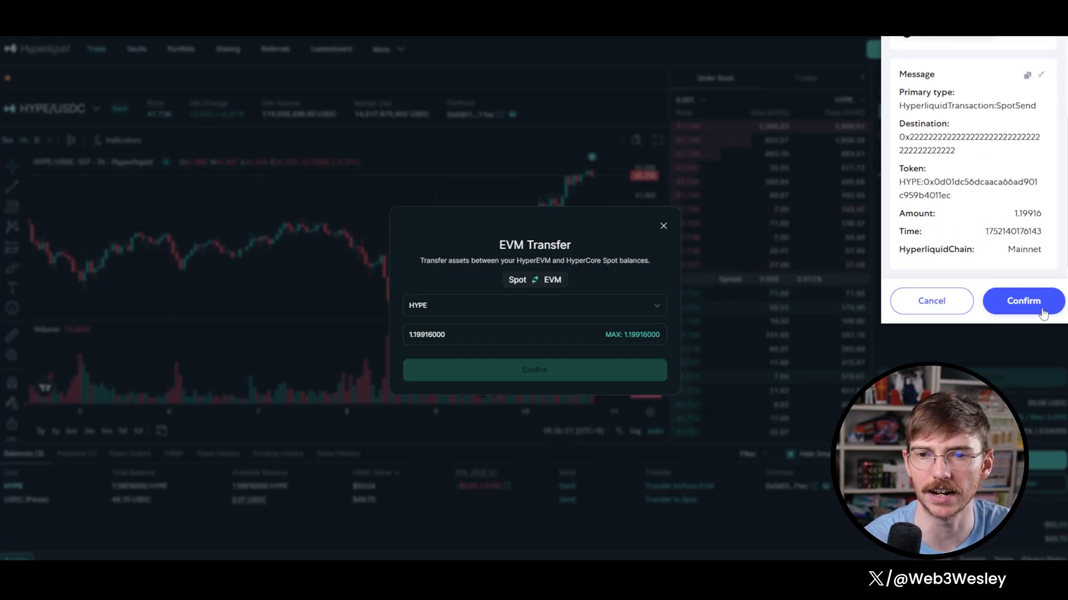
{"action": "left_click", "coordinate": [1023, 302]}
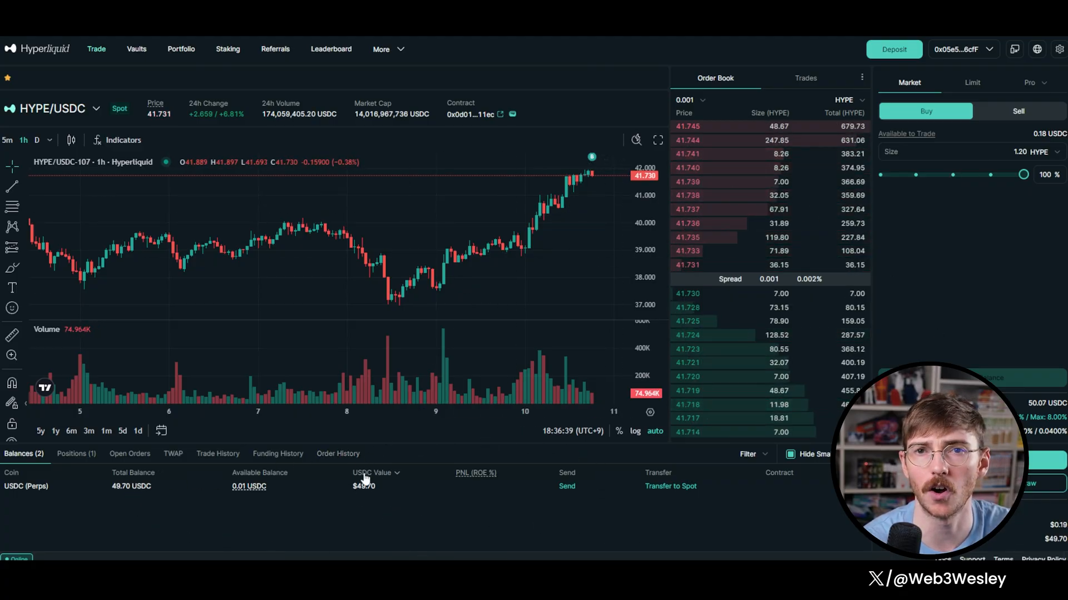
{"action": "mouse_move", "coordinate": [257, 190]}
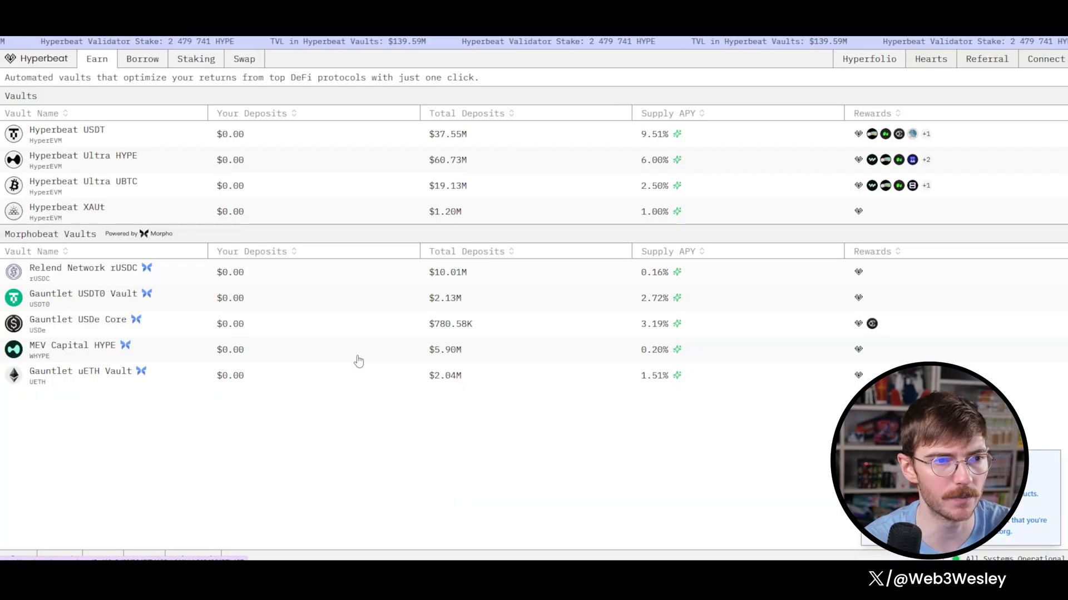
{"action": "mouse_move", "coordinate": [427, 316]}
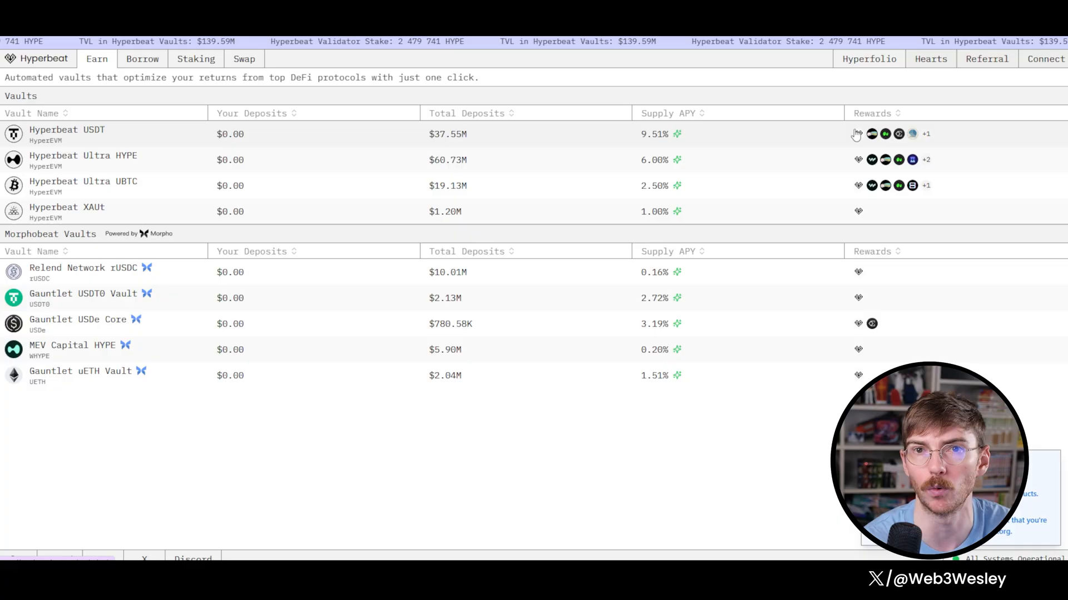
{"action": "mouse_move", "coordinate": [77, 141]}
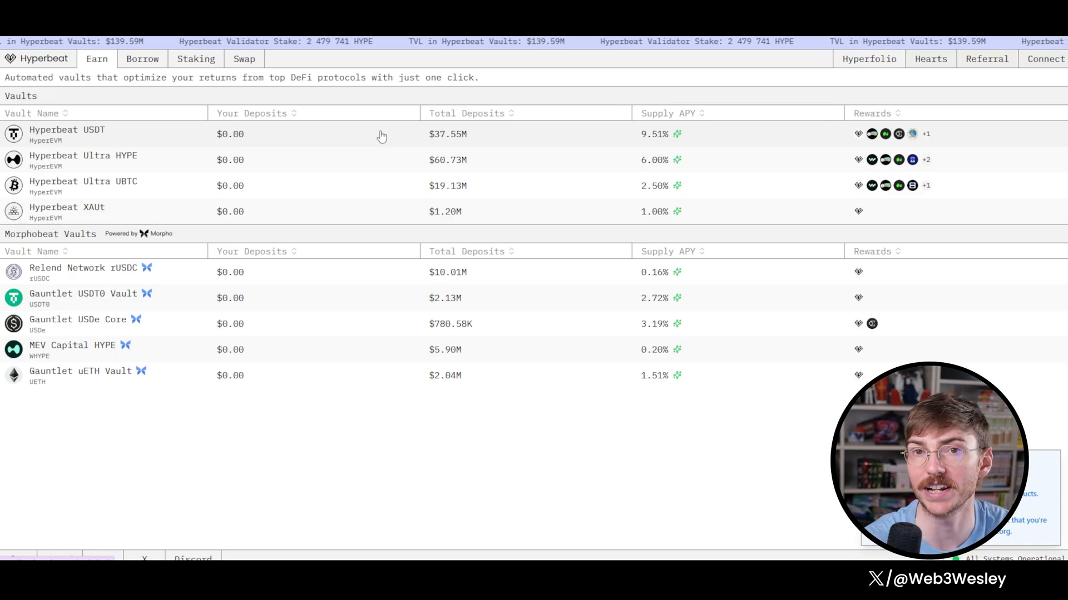
{"action": "mouse_move", "coordinate": [304, 143]}
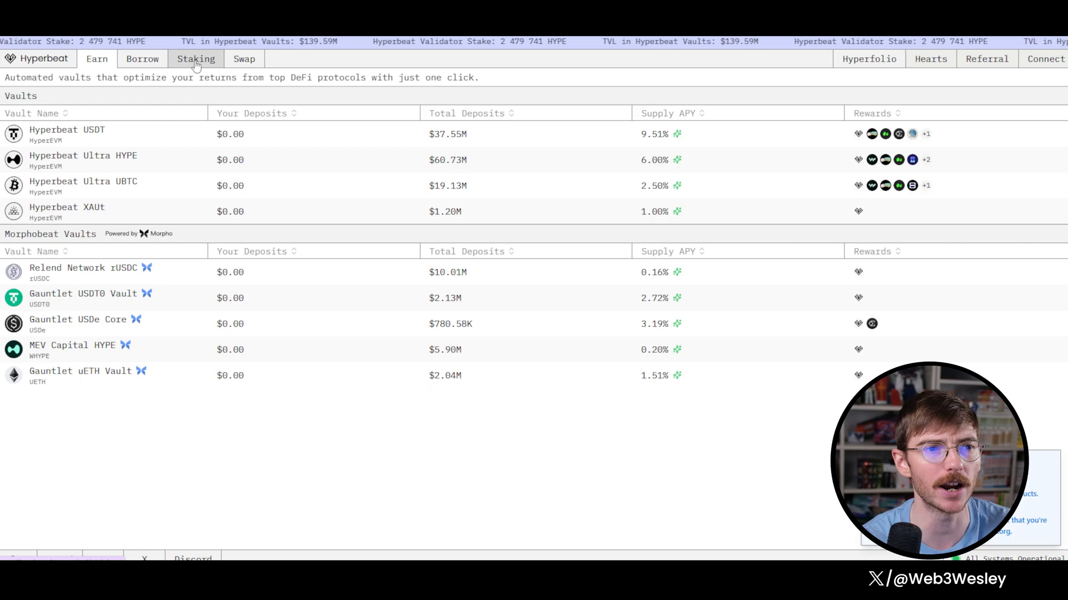
- Go to Hyperbeat staking and begin connecting the wallet, declining the add-network prompt
{"action": "left_click", "coordinate": [196, 59]}
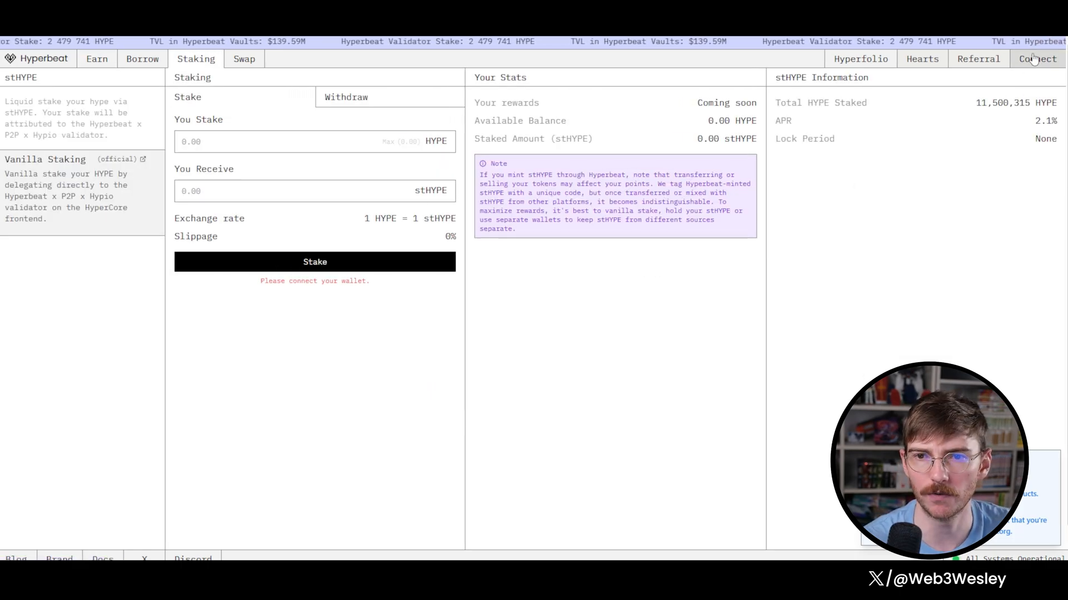
{"action": "left_click", "coordinate": [1035, 59]}
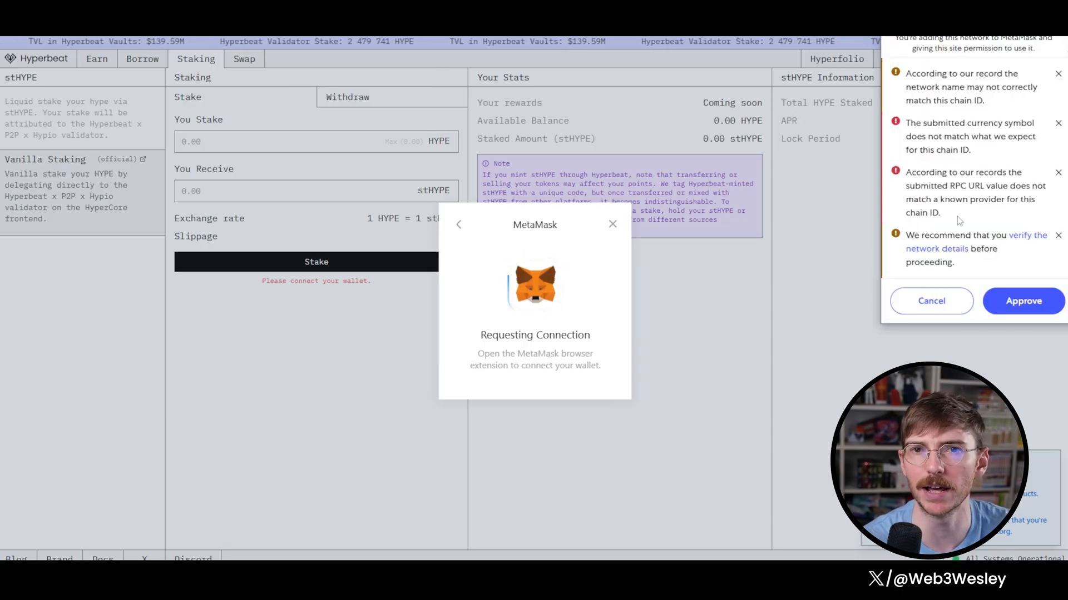
{"action": "left_click", "coordinate": [930, 302]}
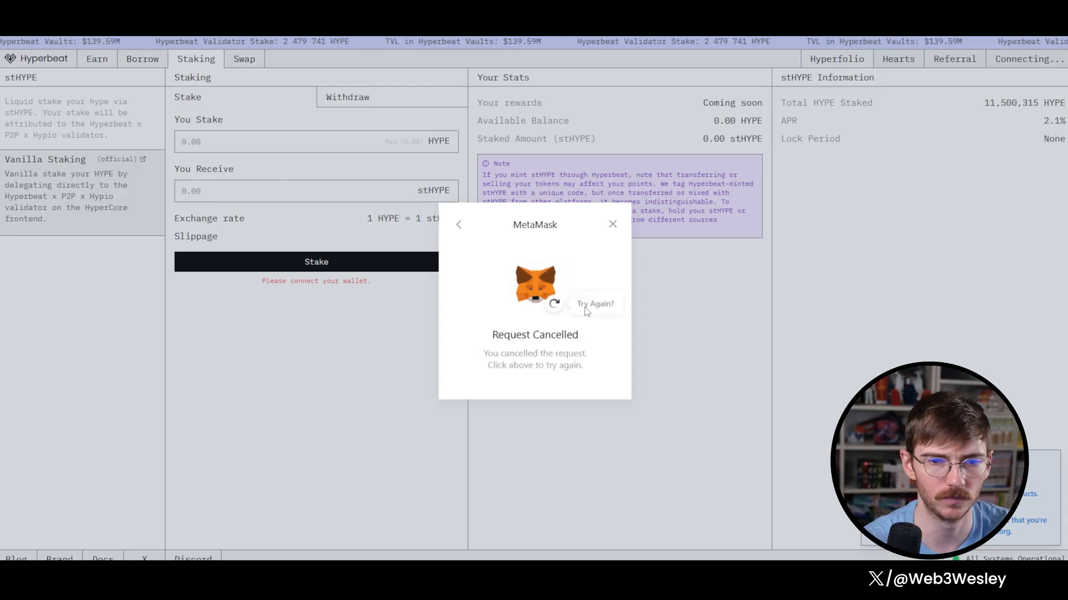
- Retry and approve the MetaMask connection to hyperbeat.org, showing 1.19 HYPE available
{"action": "left_click", "coordinate": [594, 304]}
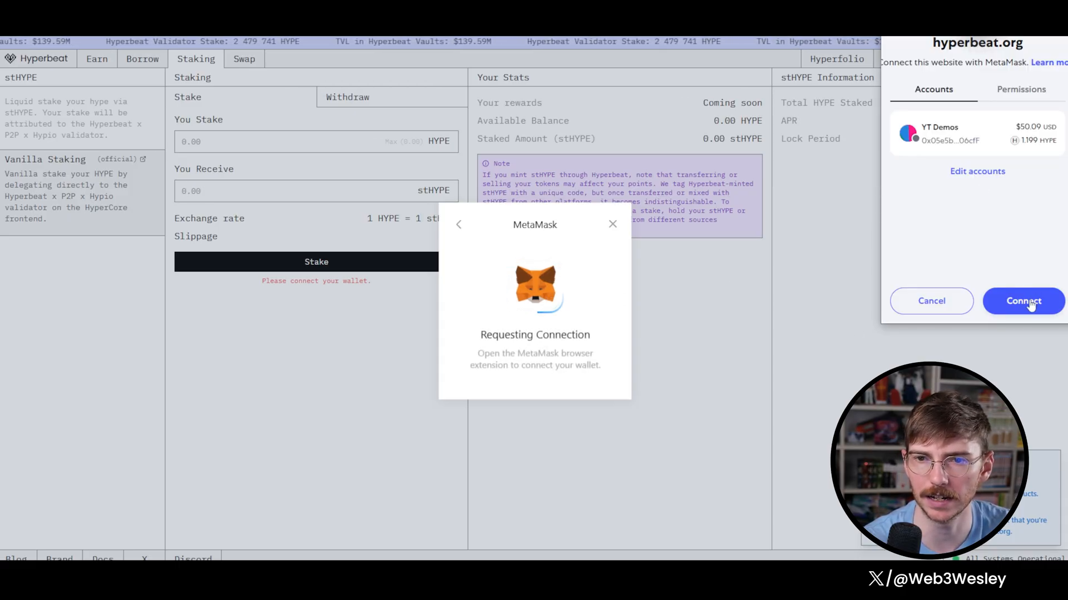
{"action": "left_click", "coordinate": [1023, 301]}
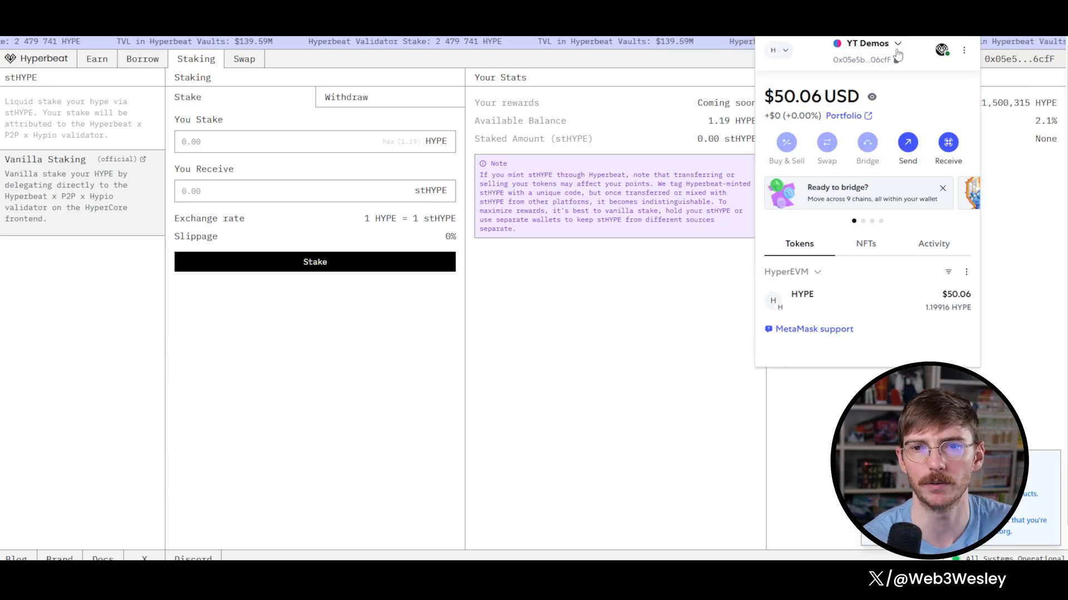
{"action": "left_click", "coordinate": [963, 50]}
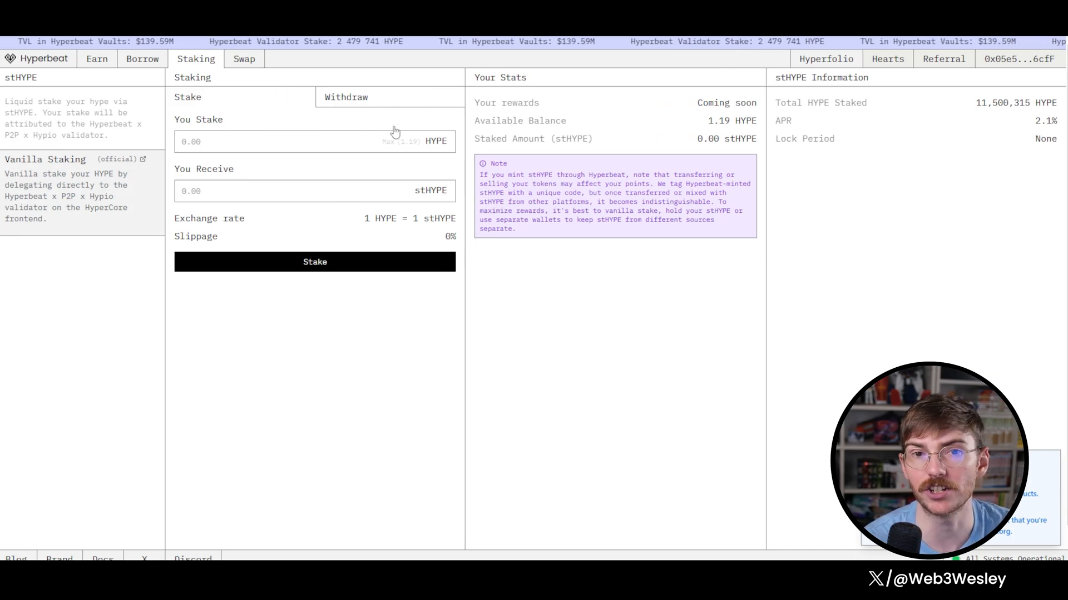
{"action": "mouse_move", "coordinate": [929, 131]}
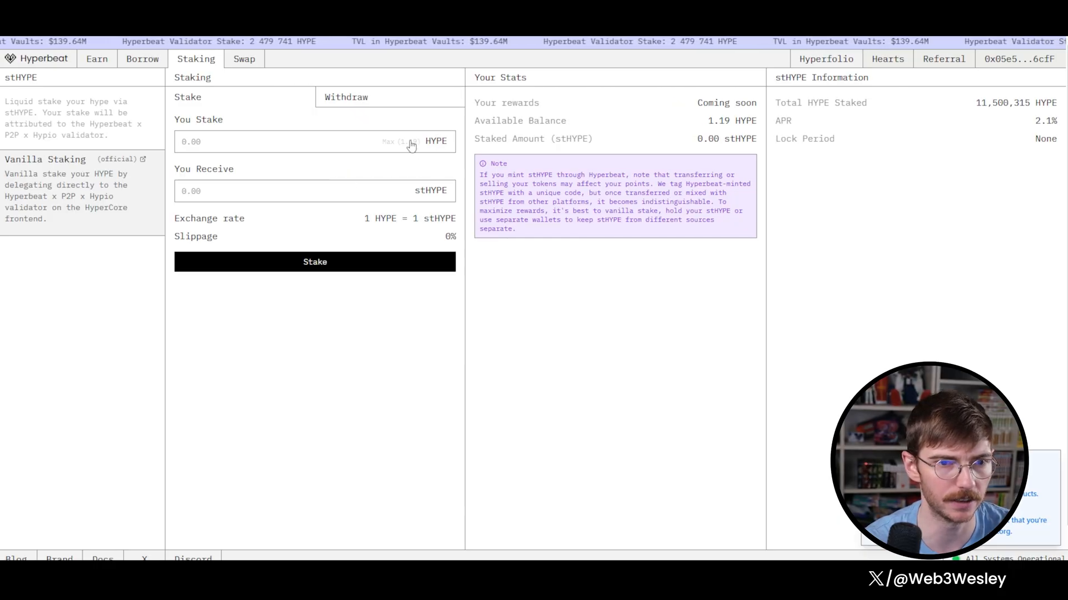
- Stake the 1.19 HYPE into stHYPE and confirm the transaction in the wallet
{"action": "left_click", "coordinate": [407, 141]}
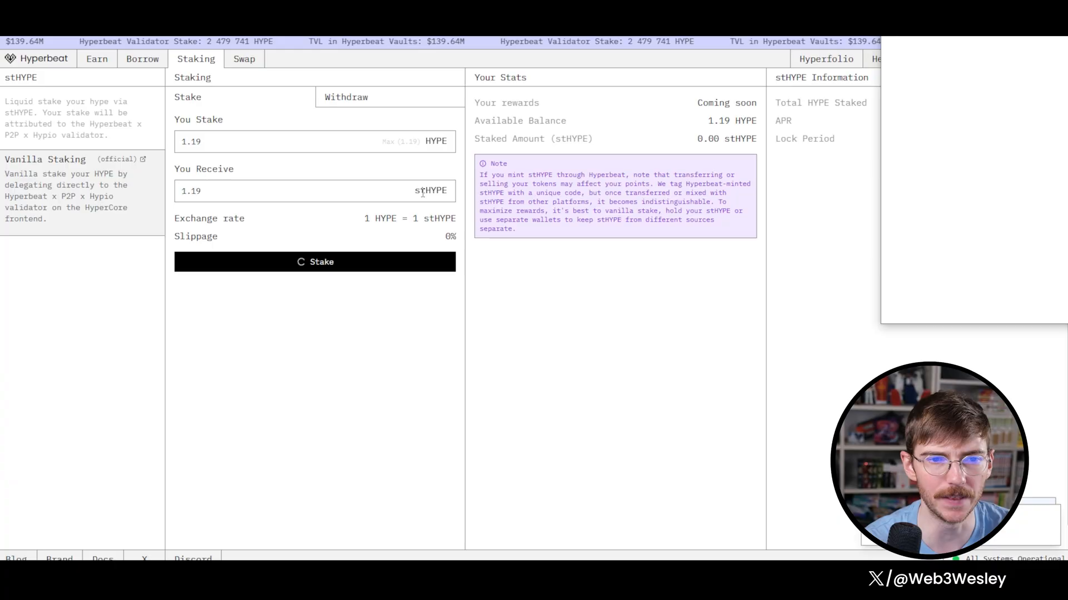
{"action": "left_click", "coordinate": [314, 261]}
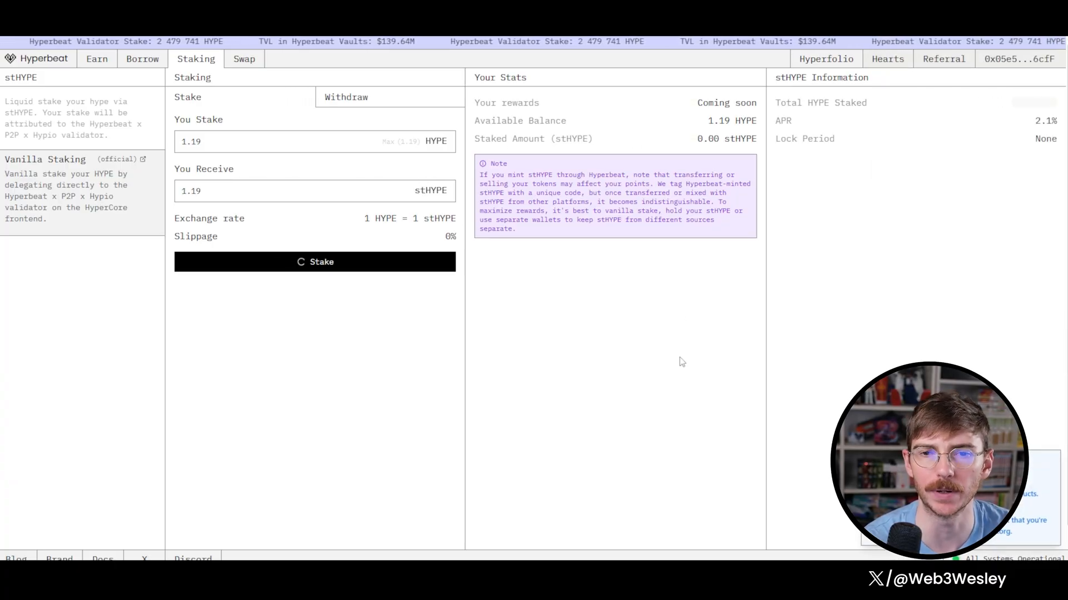
{"action": "left_click", "coordinate": [314, 262]}
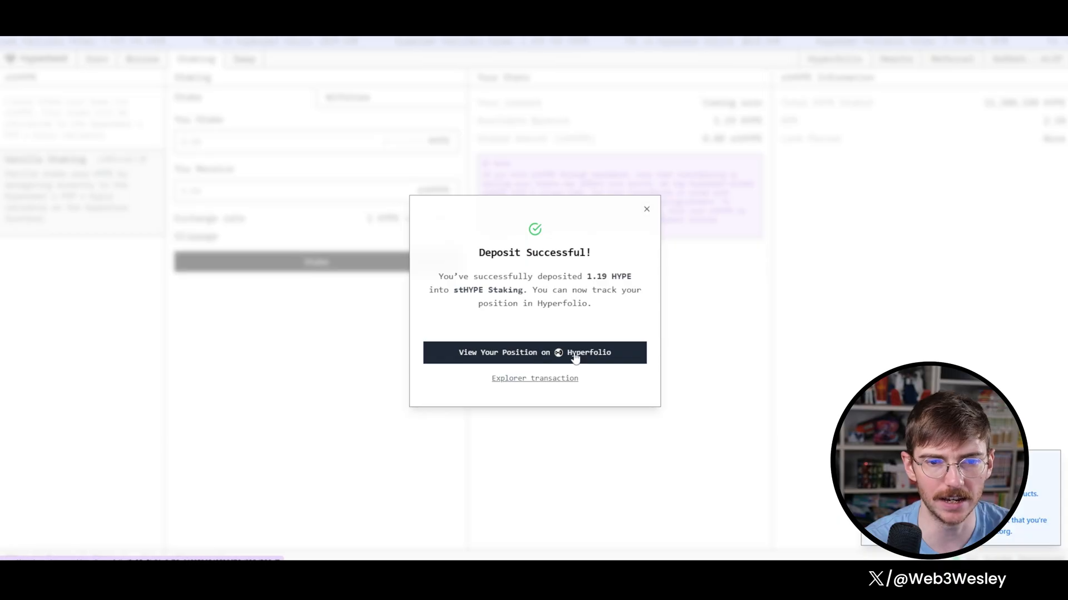
- View the new staking position in Hyperfolio, then head to the HyperLend dashboard
{"action": "left_click", "coordinate": [534, 353]}
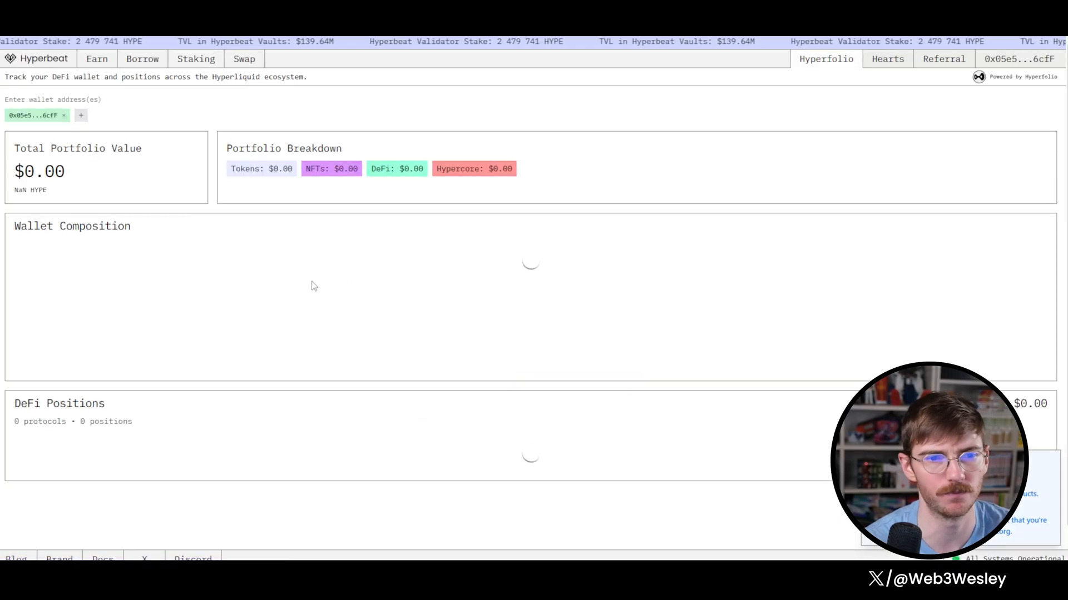
{"action": "mouse_move", "coordinate": [126, 245]}
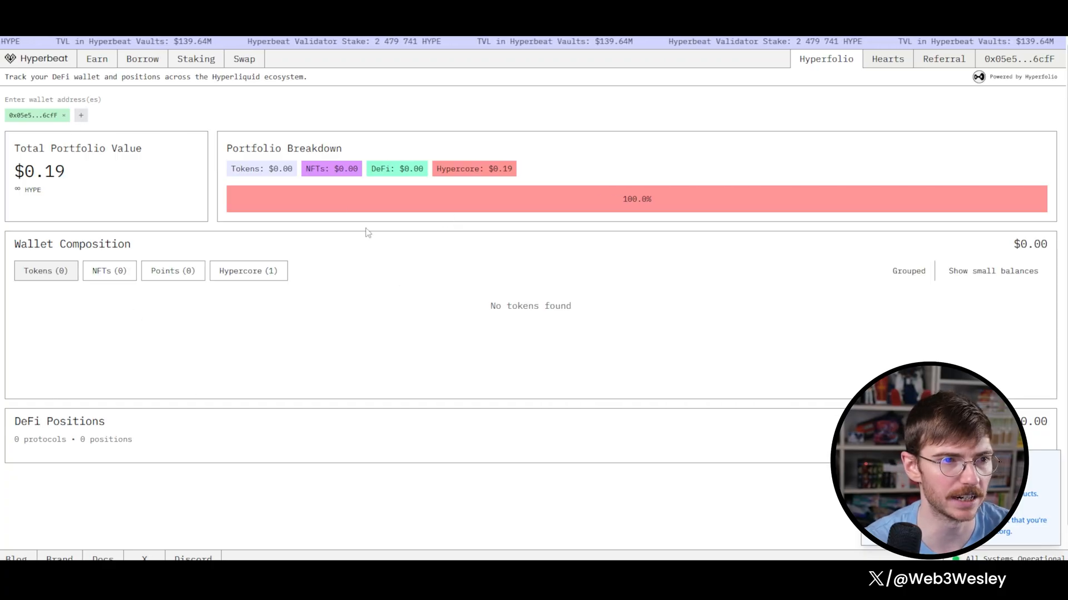
{"action": "left_click", "coordinate": [196, 59]}
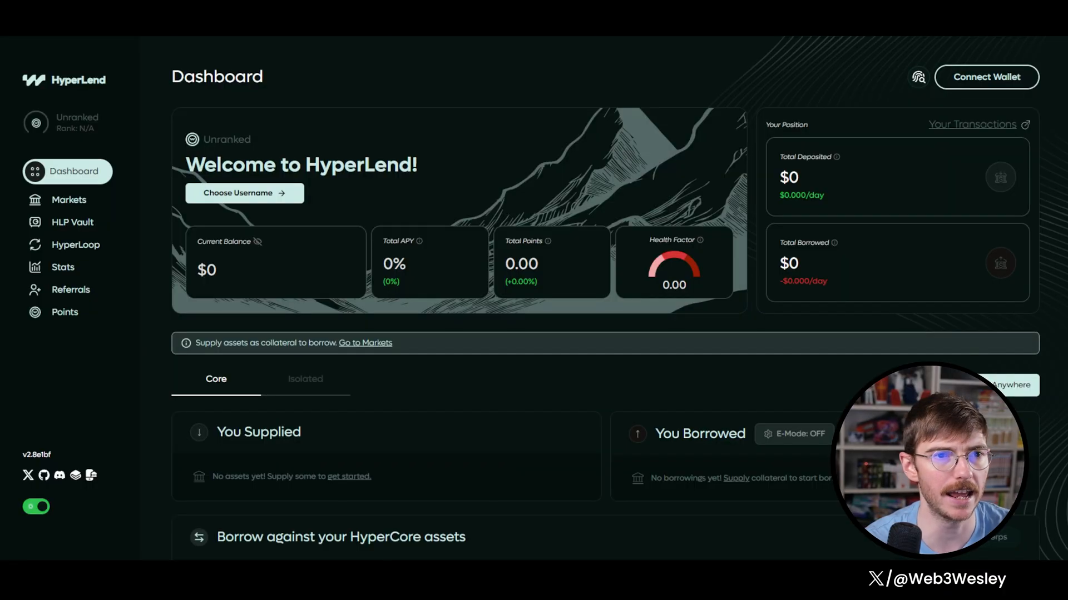
{"action": "mouse_move", "coordinate": [273, 272]}
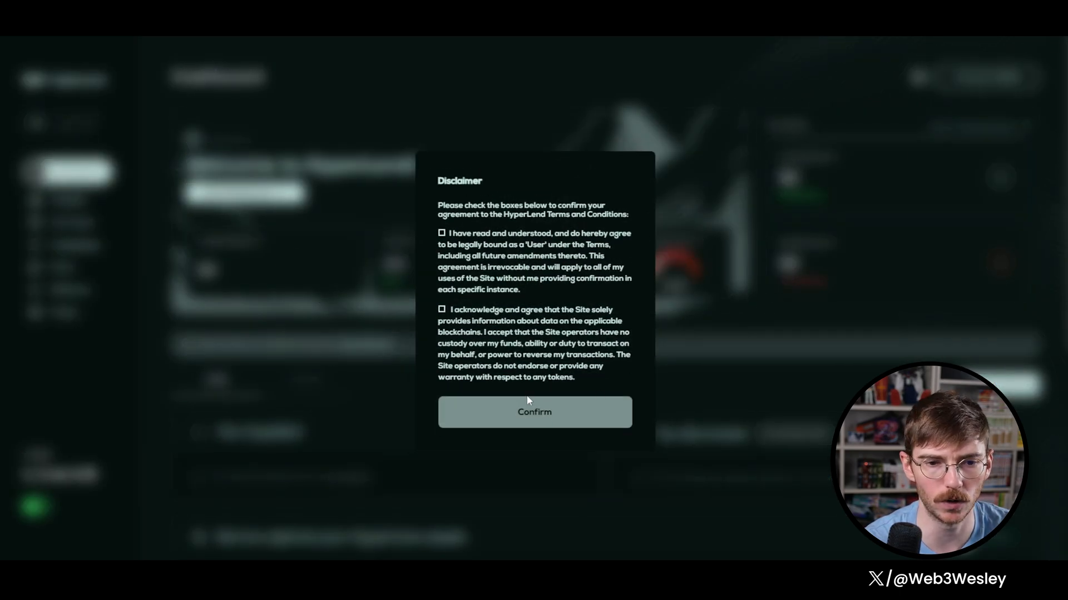
- Accept the HyperLend terms disclaimer and approve the wallet connection
{"action": "left_click", "coordinate": [534, 412]}
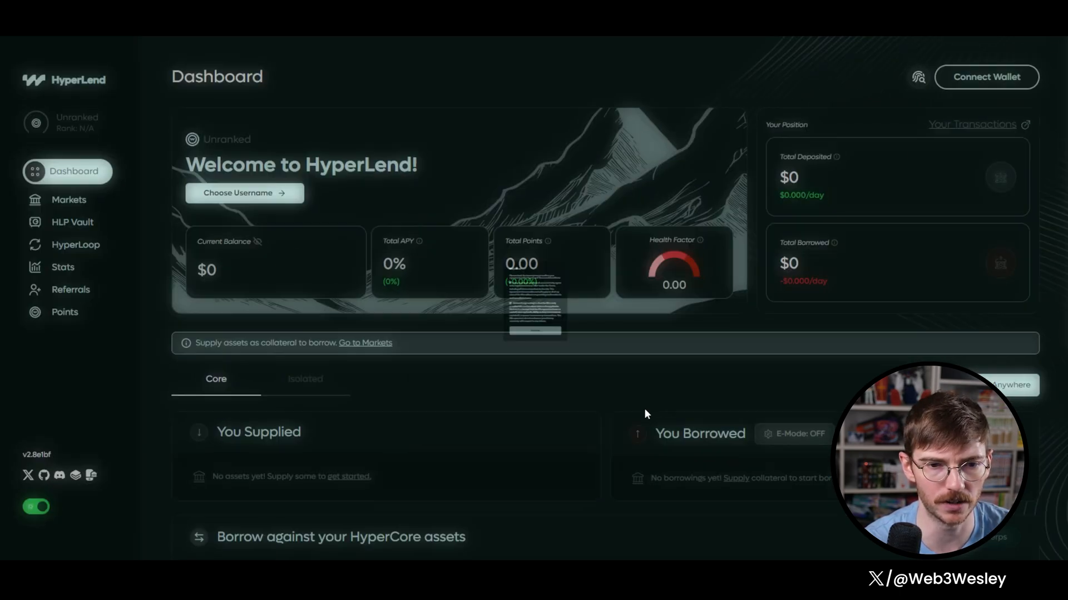
{"action": "left_click", "coordinate": [985, 77]}
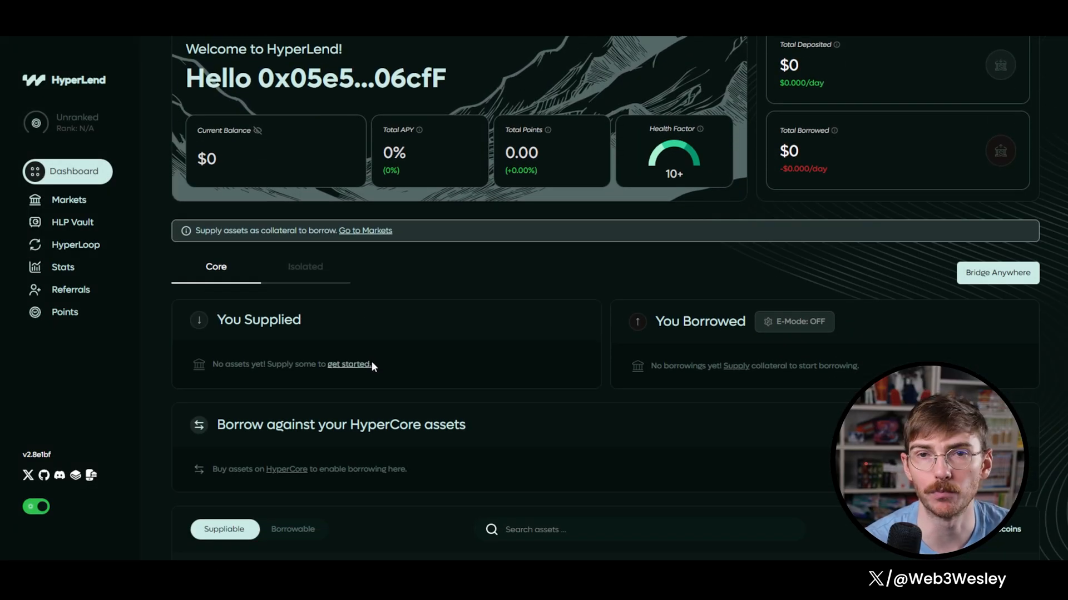
- Supply the full 1.18 wstHYPE balance as collateral, approving the spend in the wallet
{"action": "scroll", "scroll_direction": "down", "scroll_amount": 3}
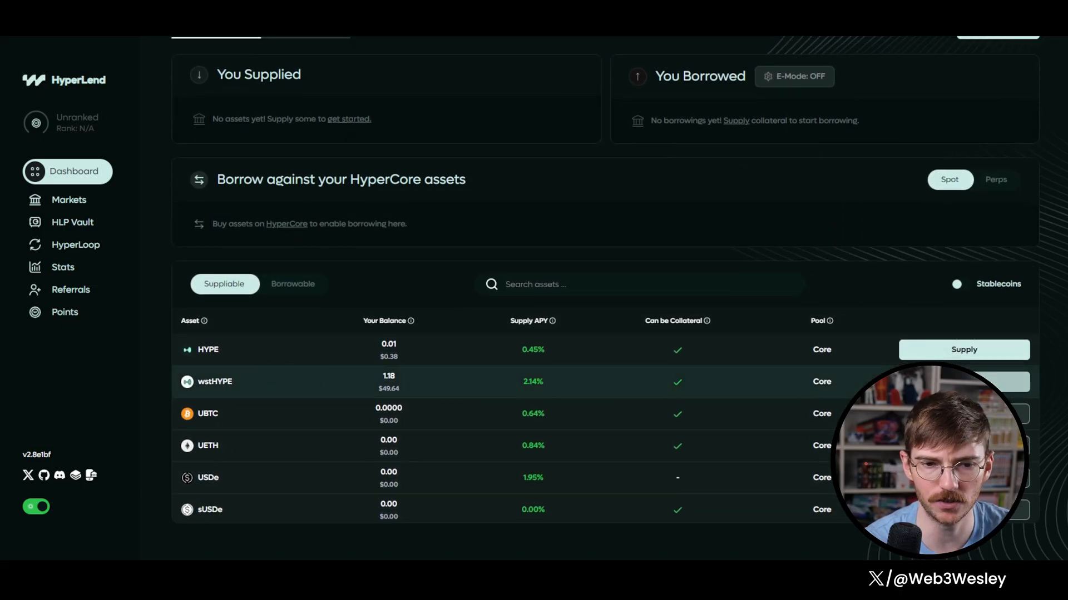
{"action": "left_click", "coordinate": [963, 382]}
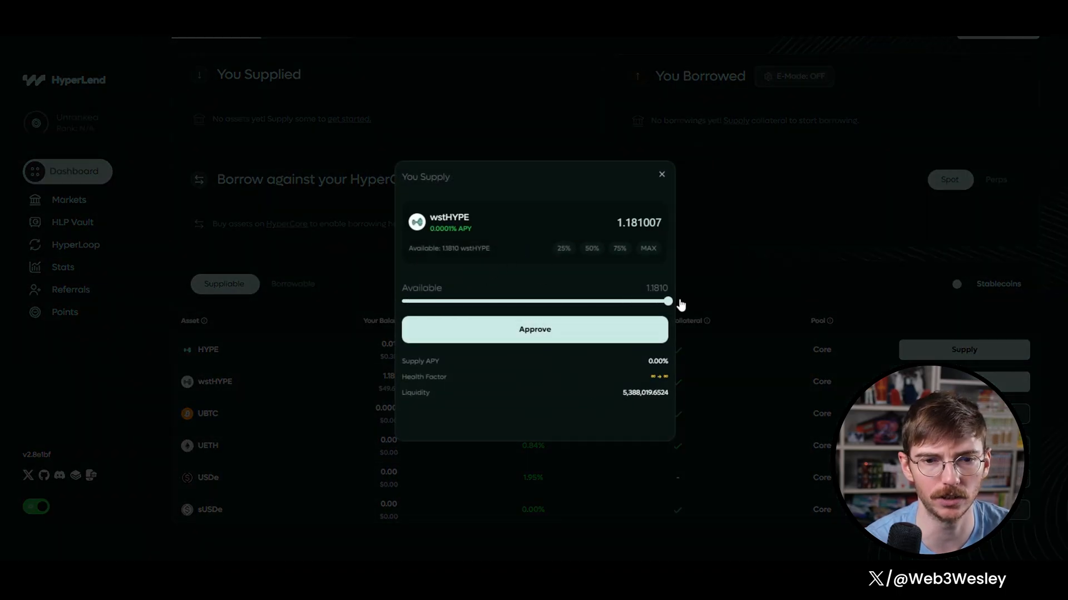
{"action": "left_click", "coordinate": [535, 329]}
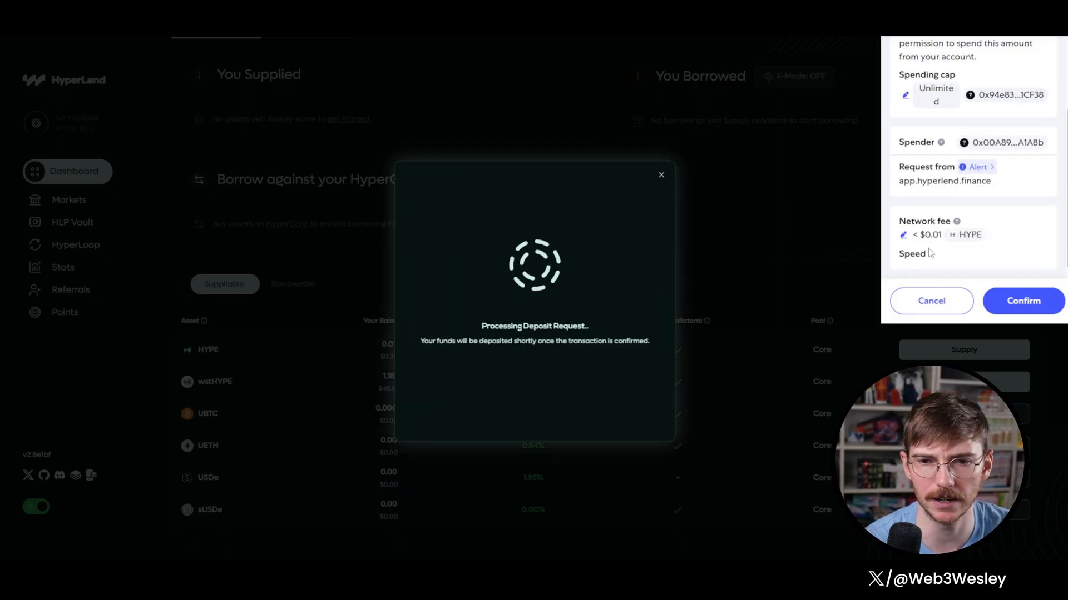
{"action": "left_click", "coordinate": [1022, 302]}
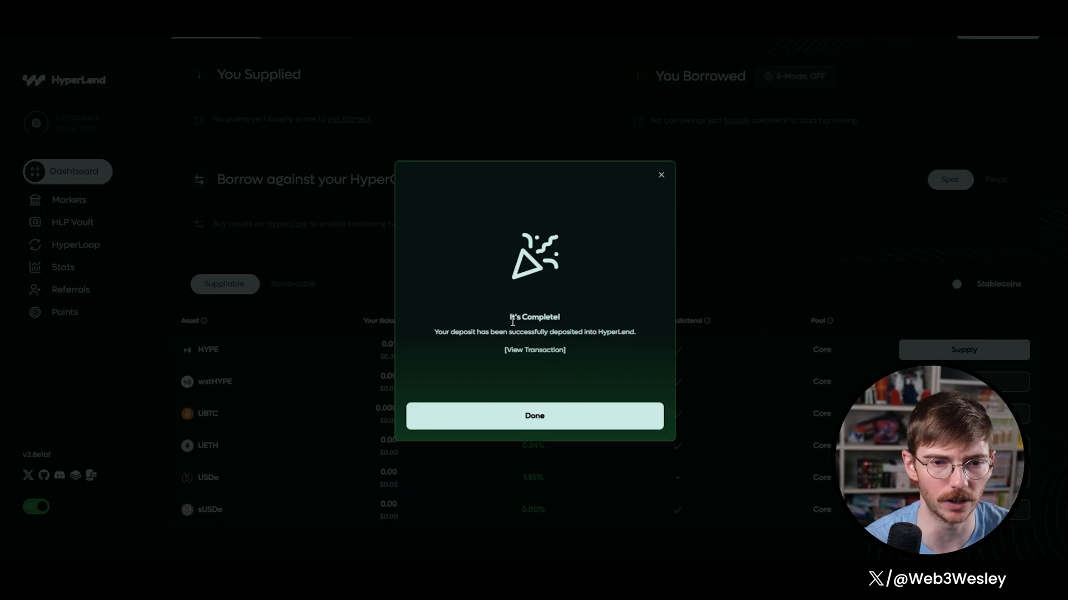
{"action": "left_click", "coordinate": [534, 416]}
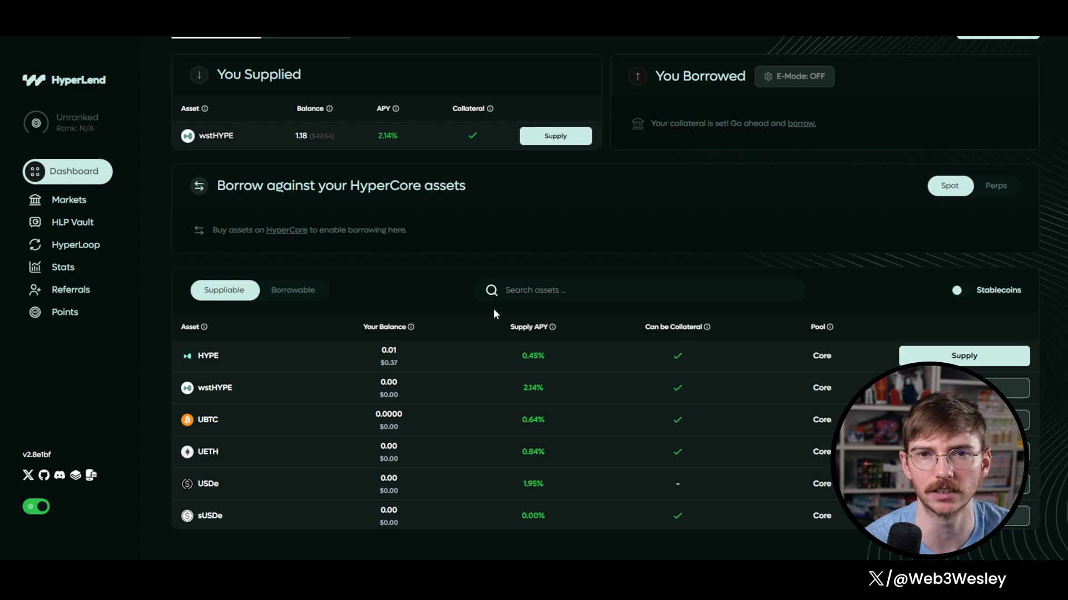
{"action": "mouse_move", "coordinate": [390, 371]}
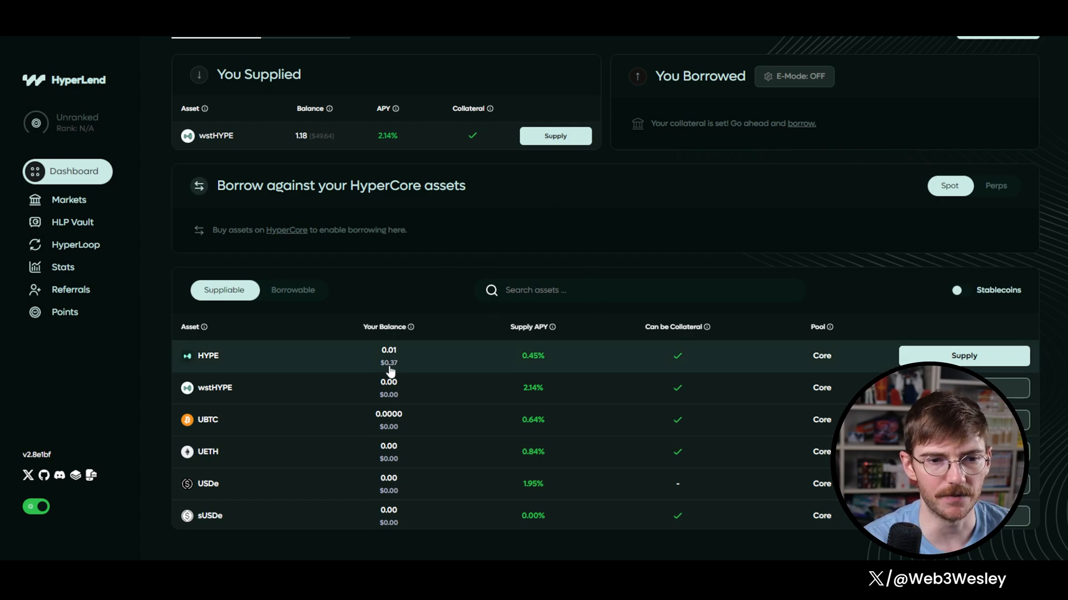
{"action": "mouse_move", "coordinate": [448, 362]}
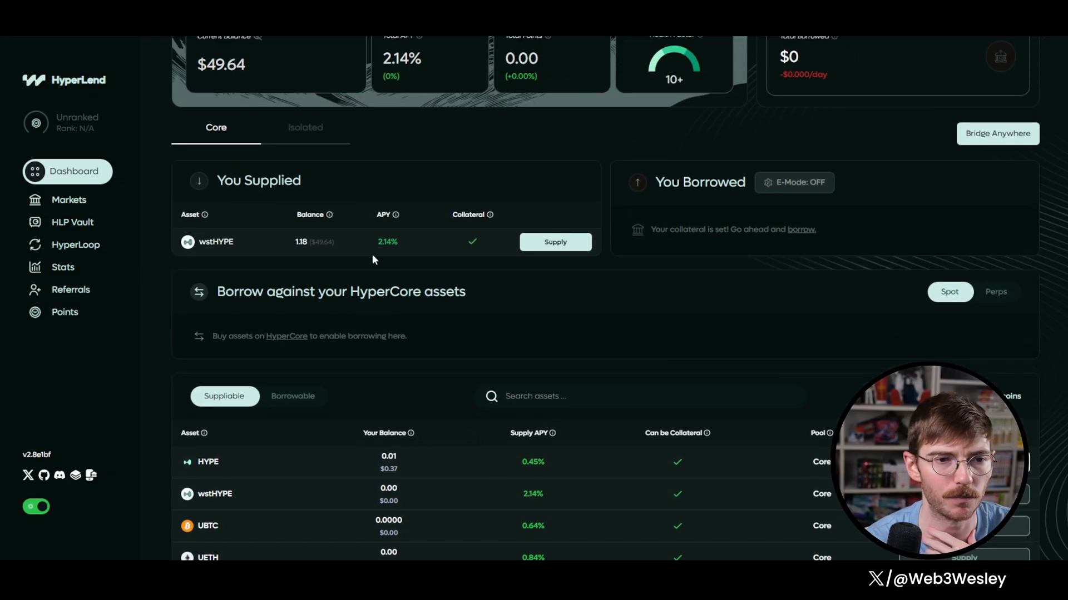
{"action": "mouse_move", "coordinate": [532, 334]}
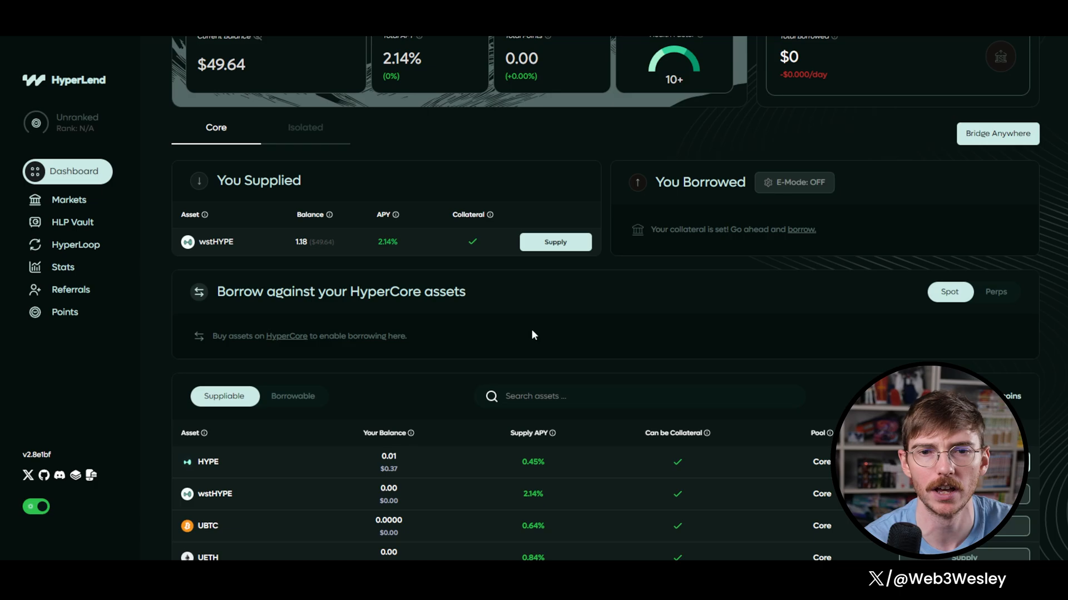
{"action": "mouse_move", "coordinate": [789, 273]}
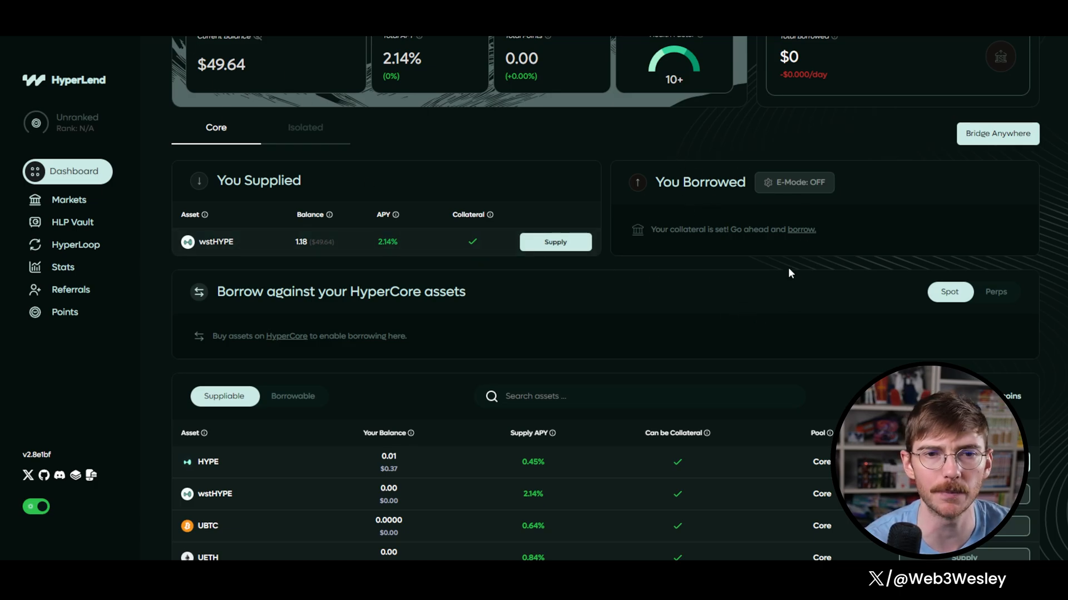
{"action": "mouse_move", "coordinate": [229, 264]}
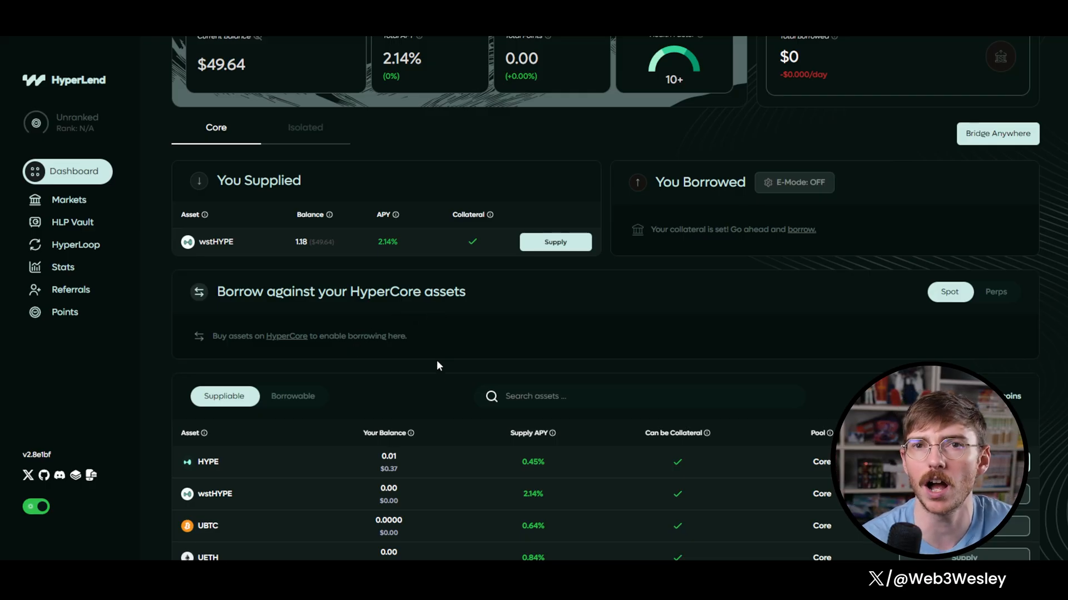
{"action": "mouse_move", "coordinate": [513, 341]}
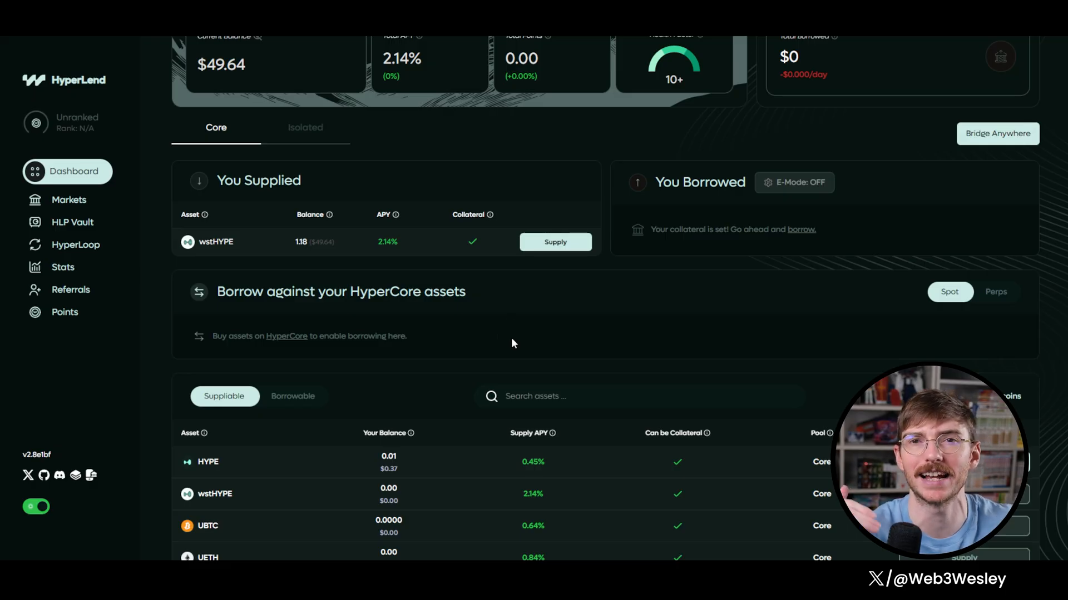
{"action": "mouse_move", "coordinate": [547, 385]}
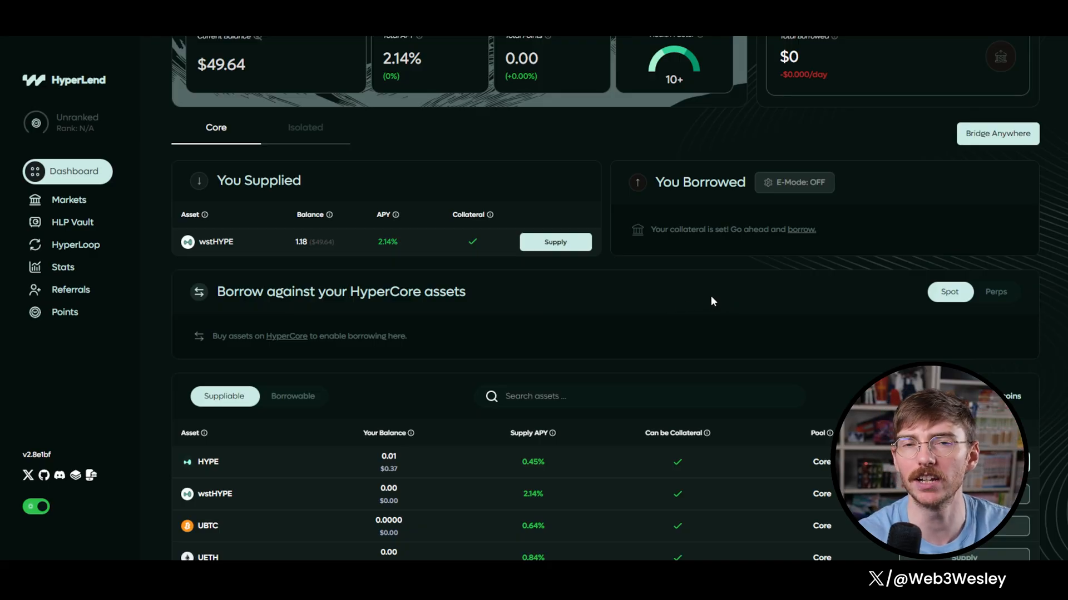
{"action": "mouse_move", "coordinate": [693, 290]}
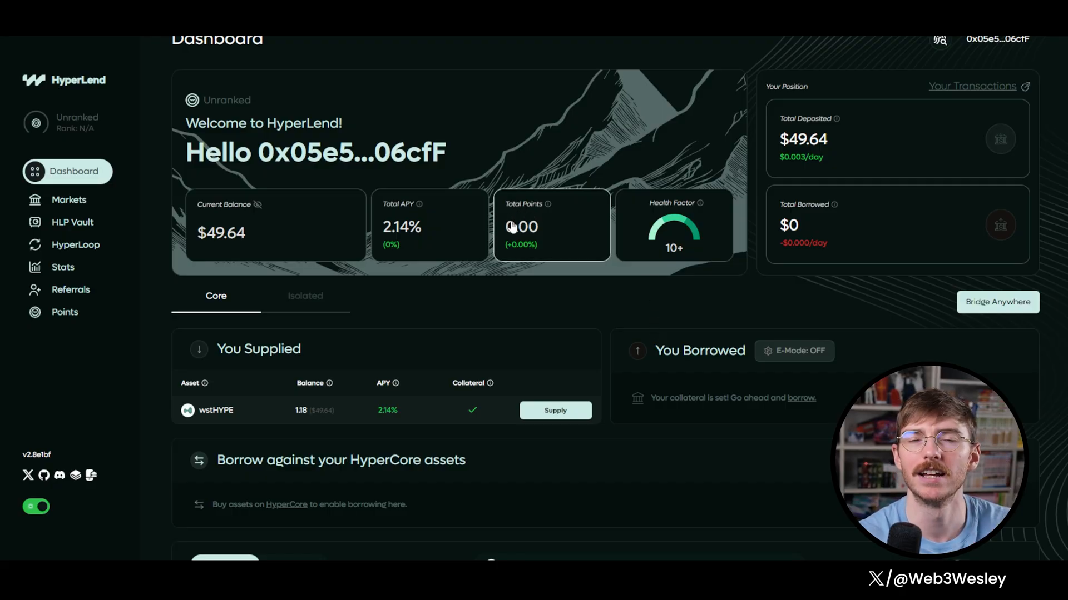
{"action": "mouse_move", "coordinate": [461, 321]}
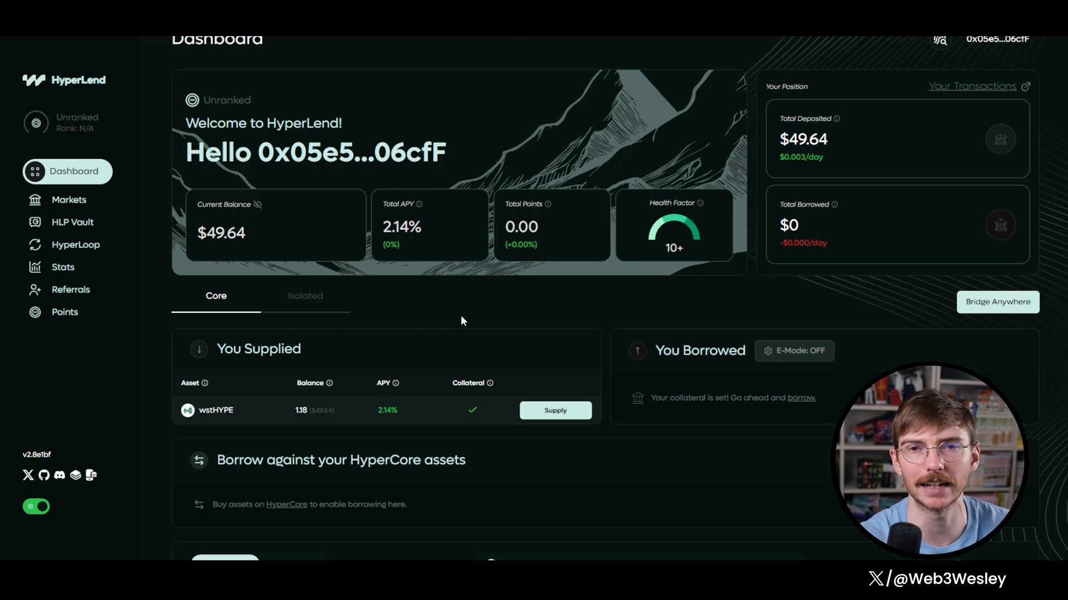